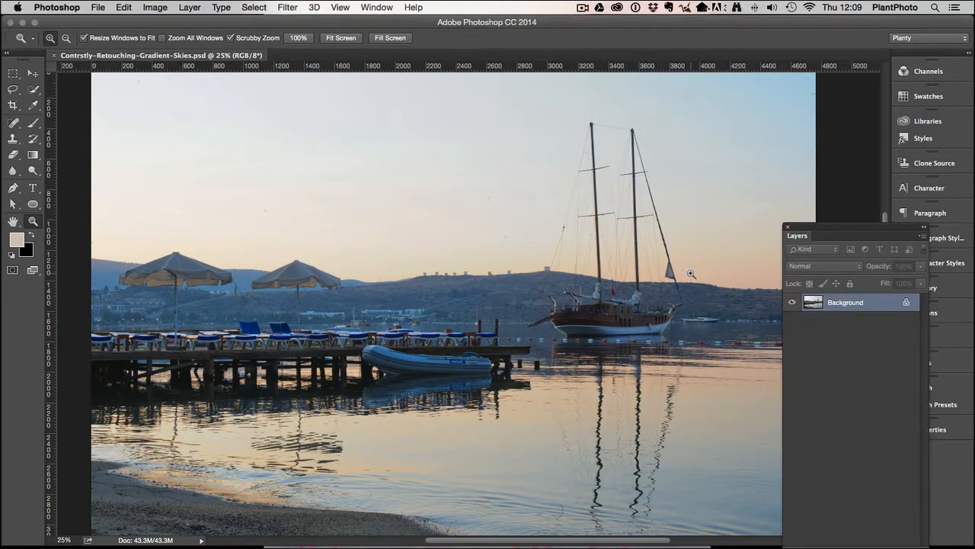
mouse_move(682, 310)
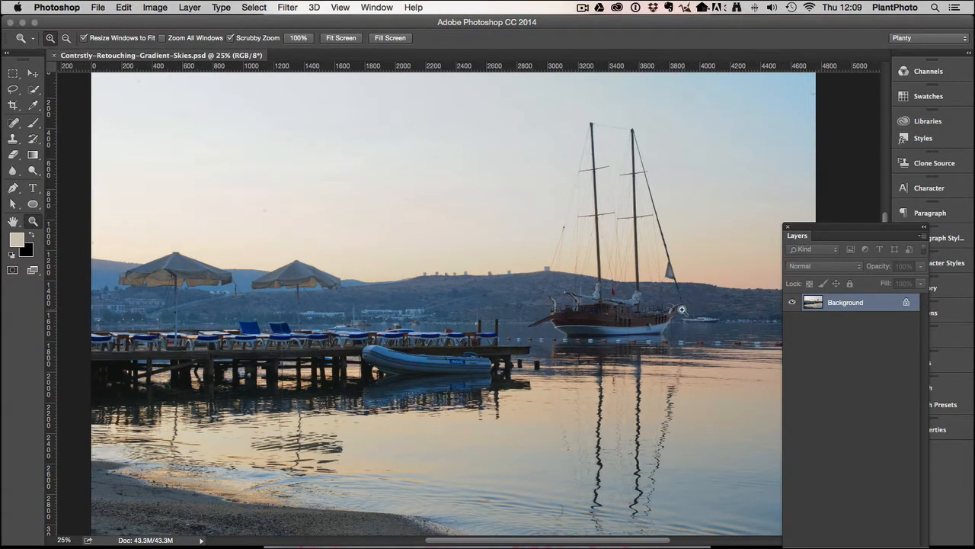
mouse_move(808, 252)
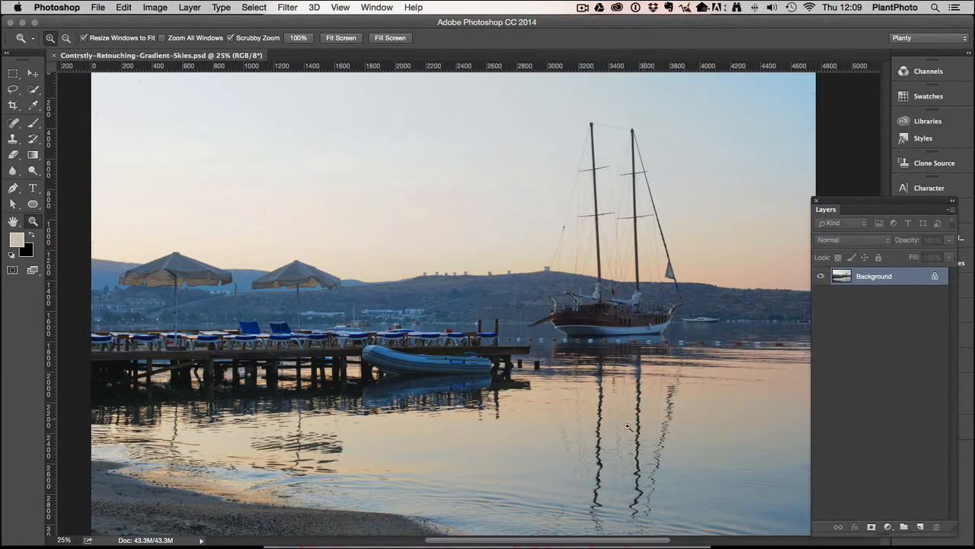
mouse_move(619, 430)
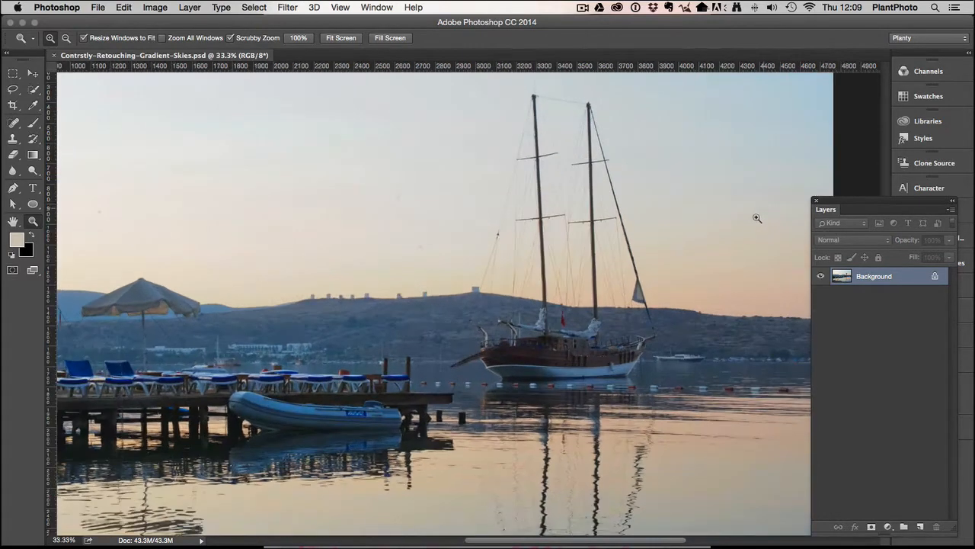
mouse_move(747, 313)
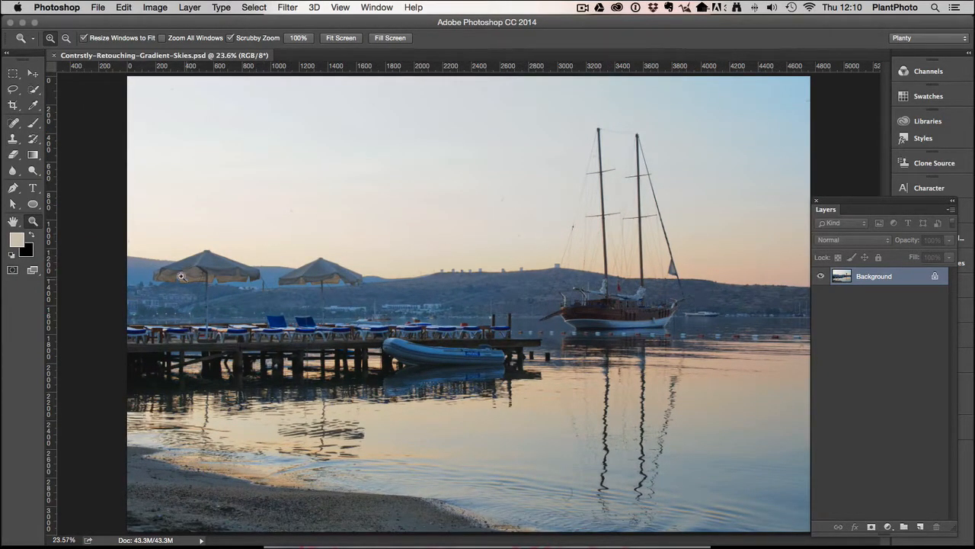
mouse_move(139, 229)
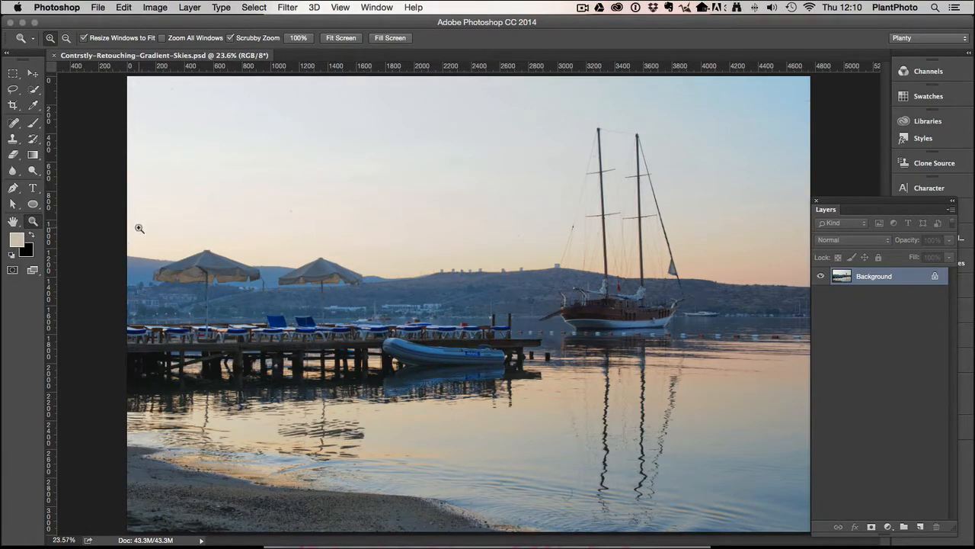
mouse_move(695, 255)
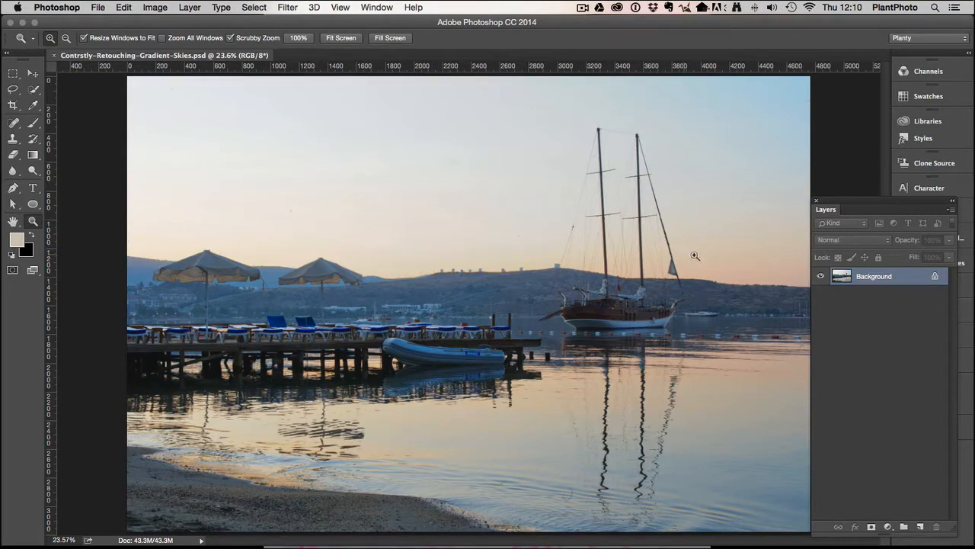
mouse_move(767, 262)
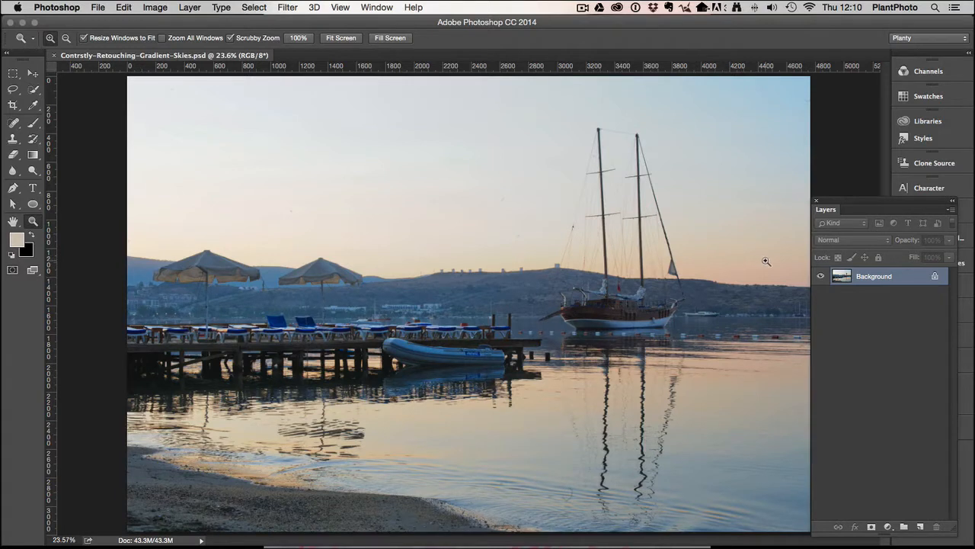
mouse_move(614, 229)
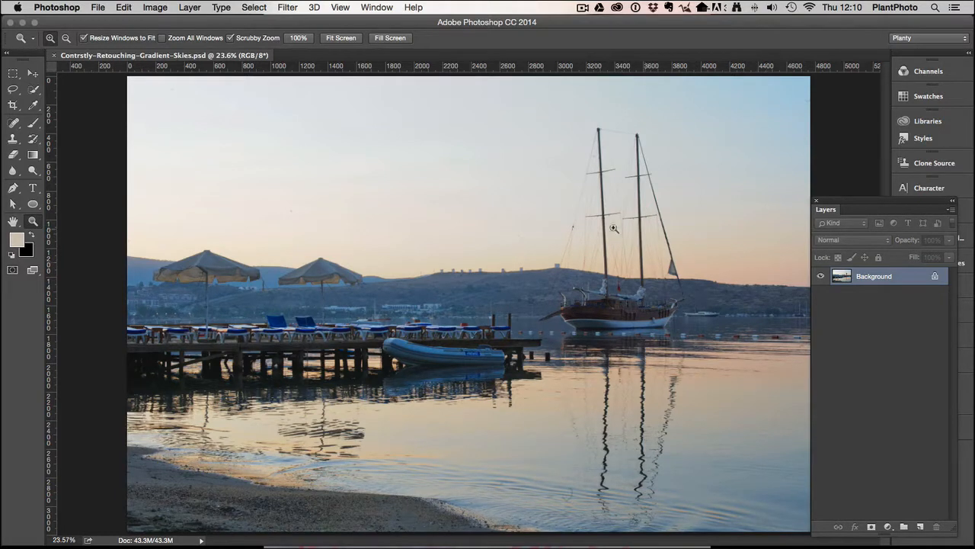
mouse_move(560, 238)
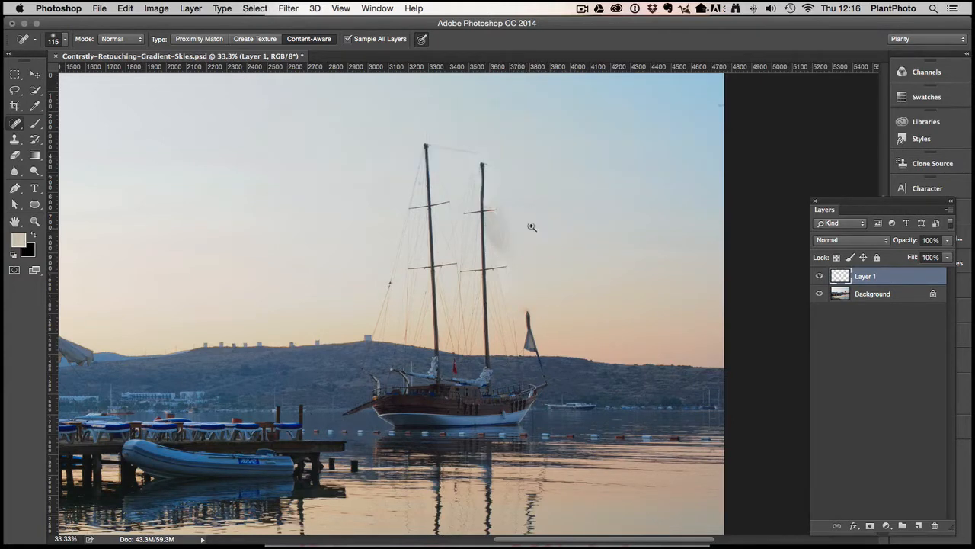
Step: Heal away the dark rigging smudges beside the rear mast on the new layer
left_click(531, 226)
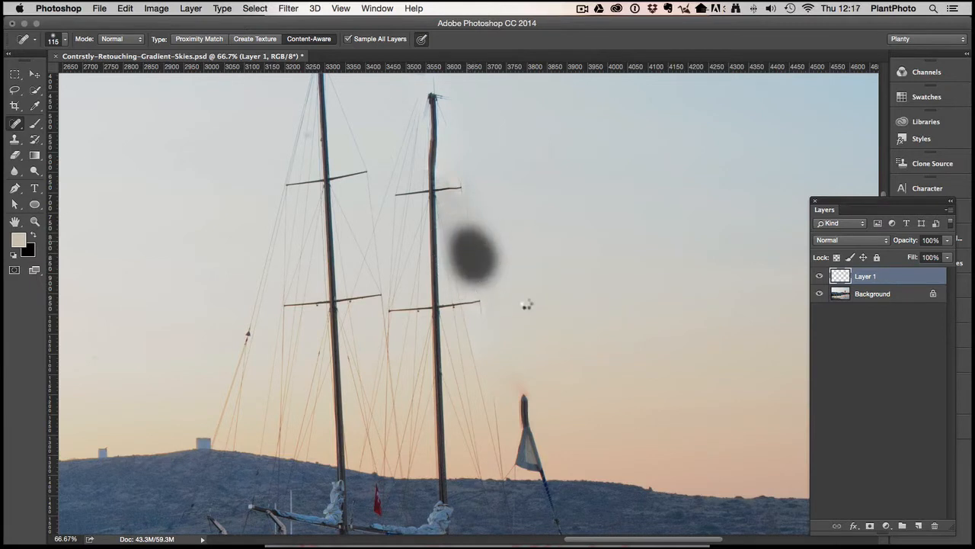
left_click(472, 251)
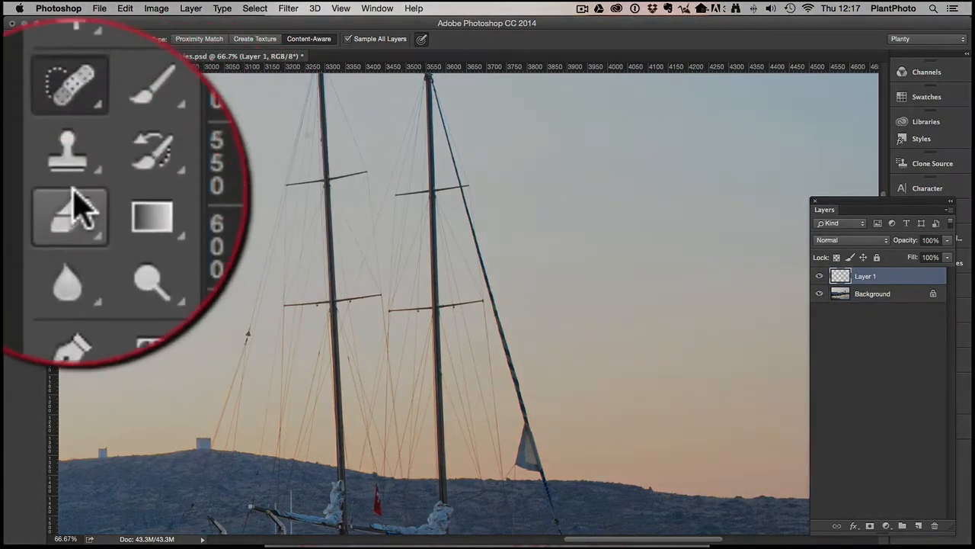
Step: Clone clean sky from right of the boat over the rear boom and mast top
left_click(68, 150)
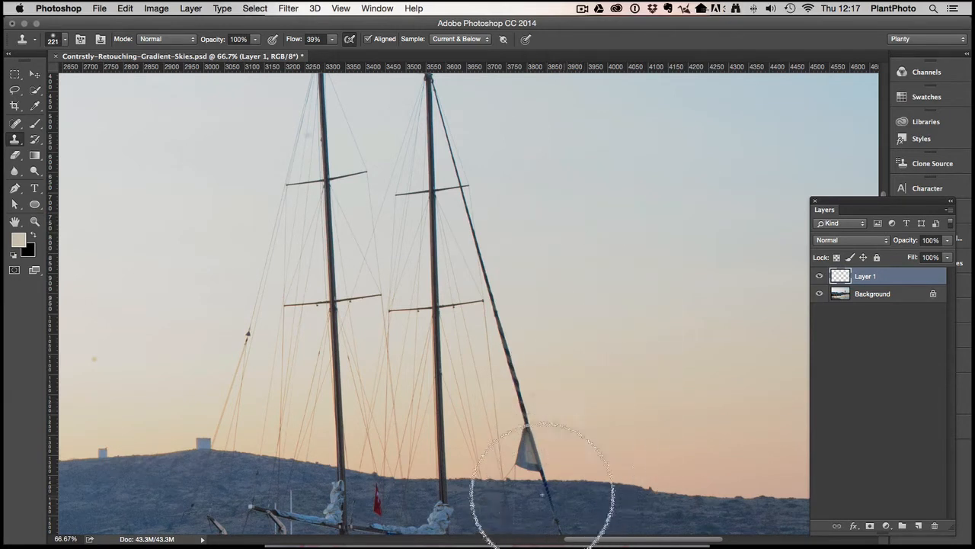
mouse_move(634, 308)
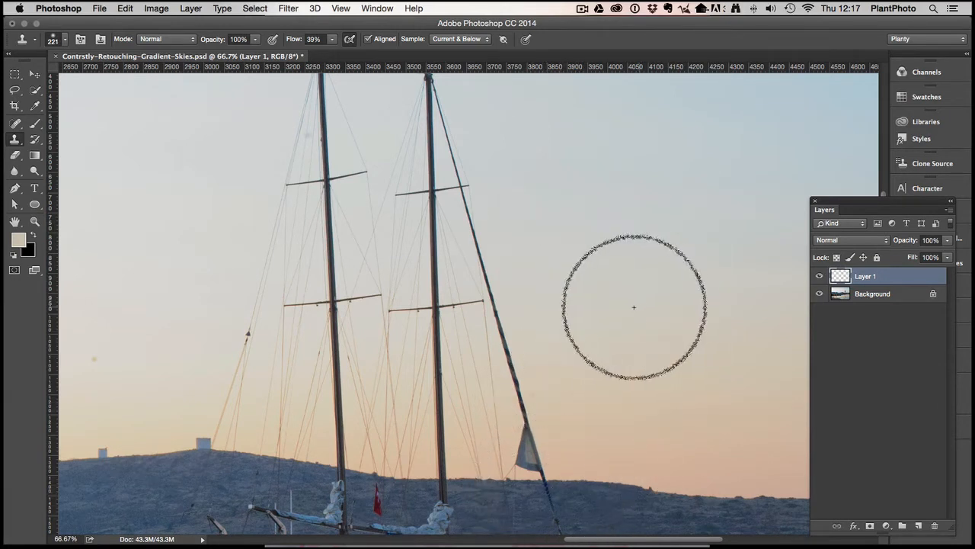
mouse_move(539, 353)
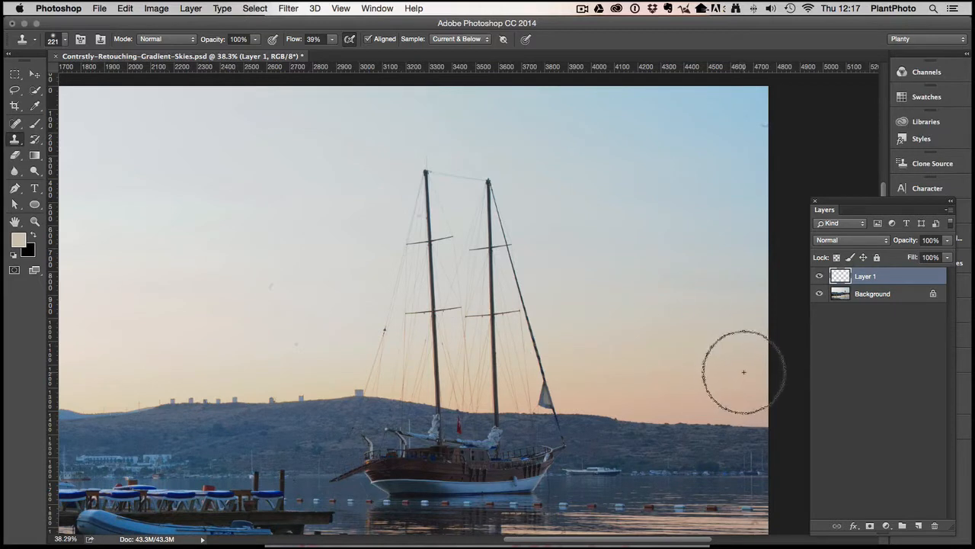
mouse_move(292, 340)
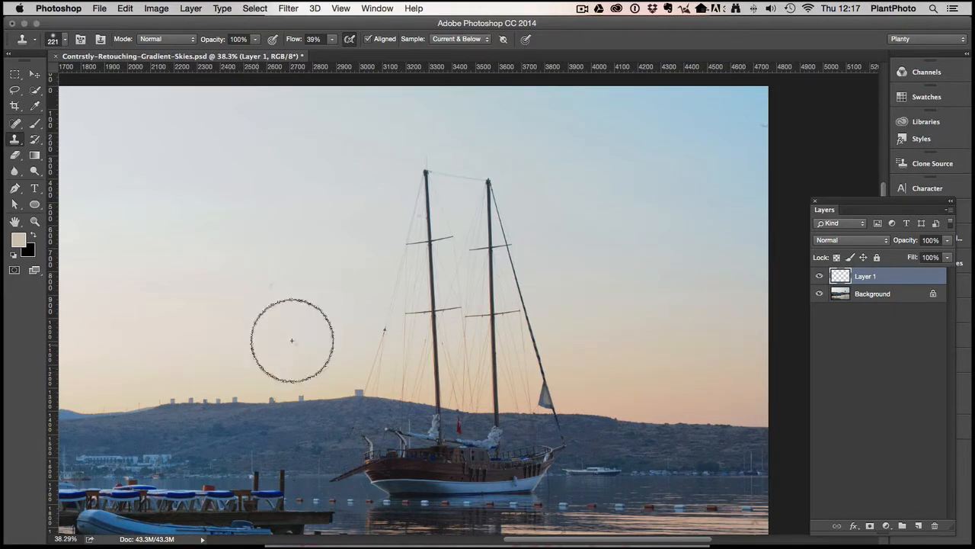
mouse_move(571, 332)
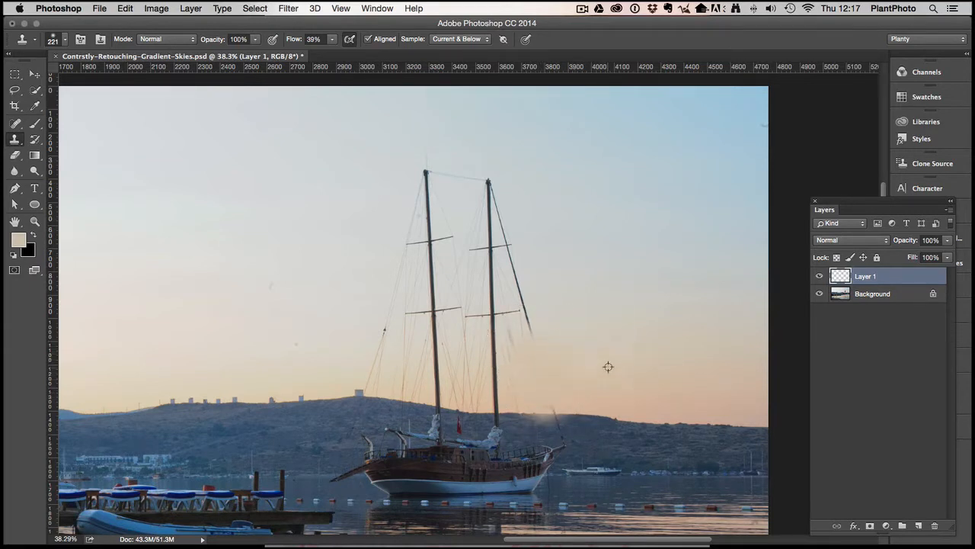
left_click(527, 323)
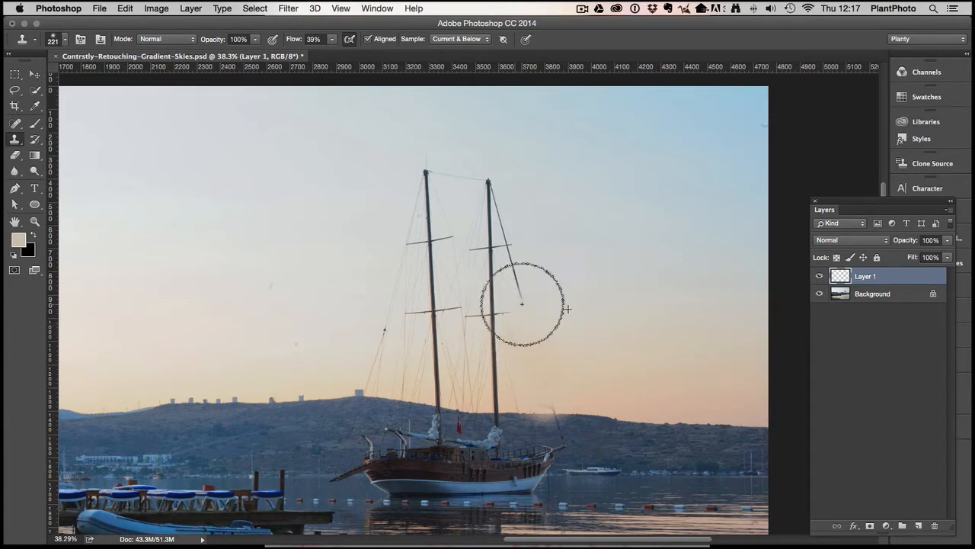
left_click(522, 304)
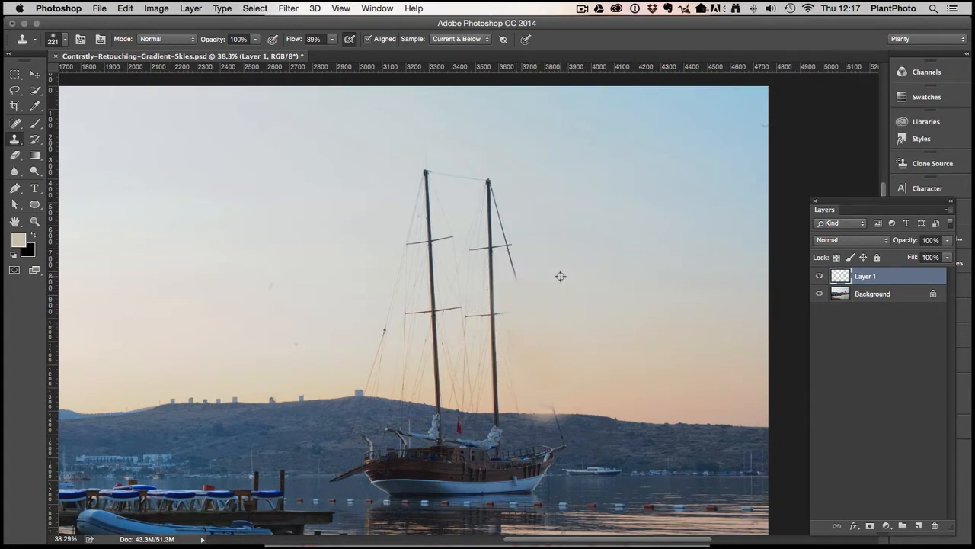
mouse_move(523, 263)
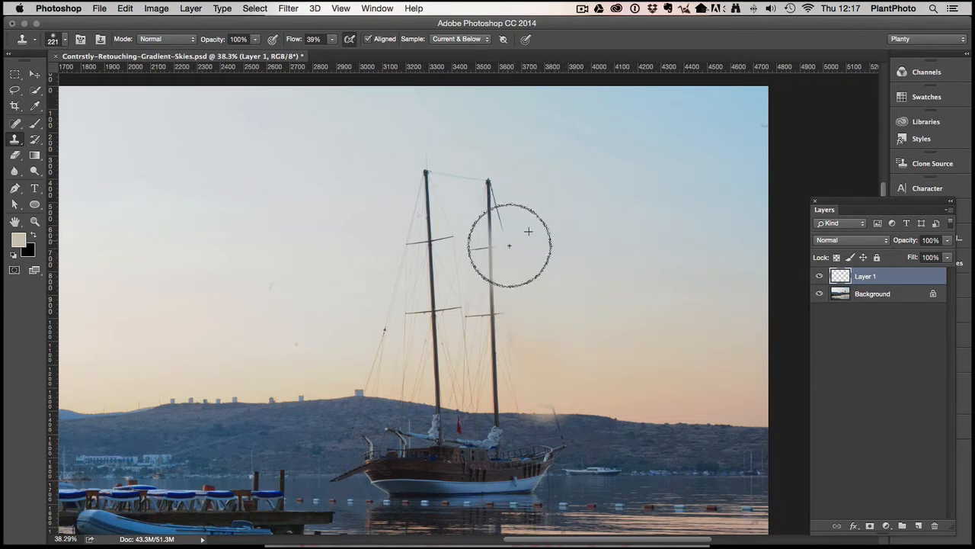
left_click_drag(528, 231, 524, 210)
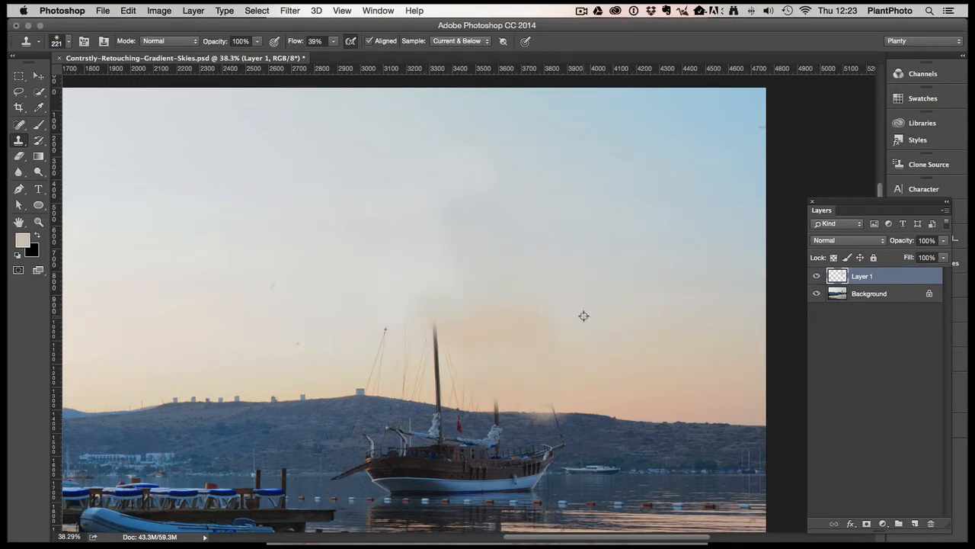
mouse_move(539, 324)
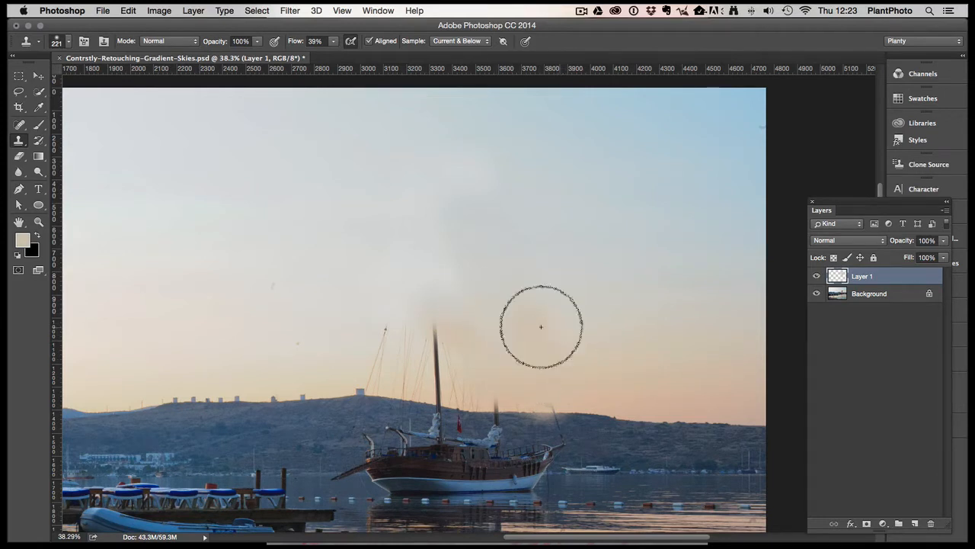
mouse_move(467, 341)
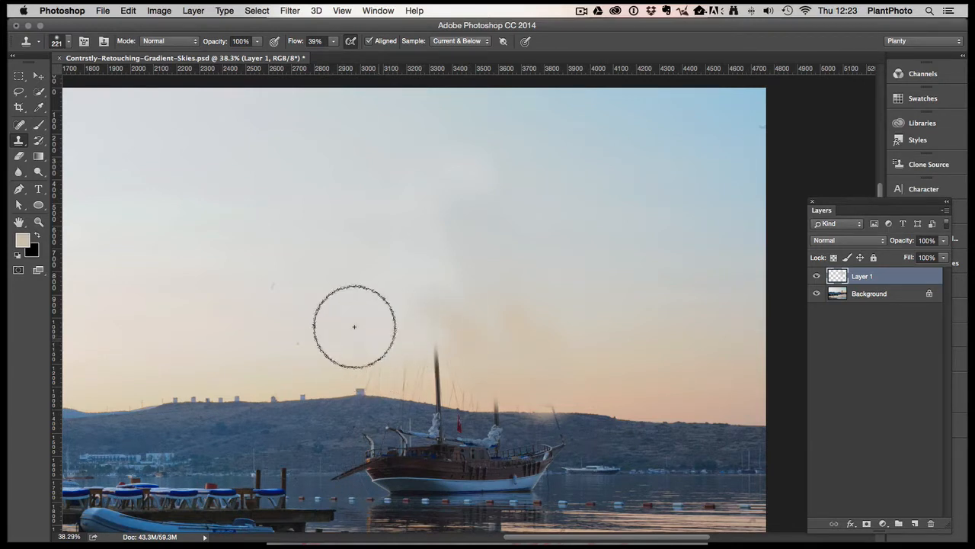
mouse_move(595, 391)
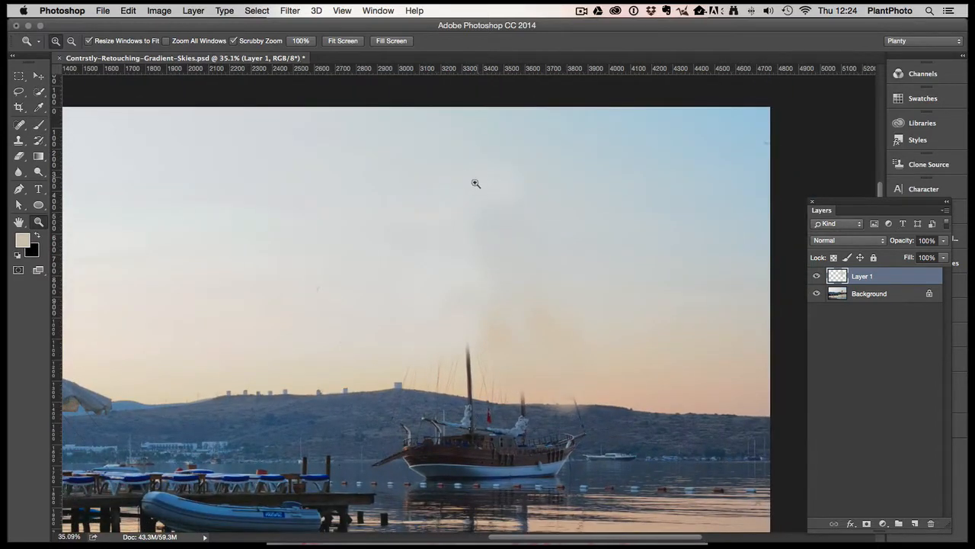
mouse_move(507, 353)
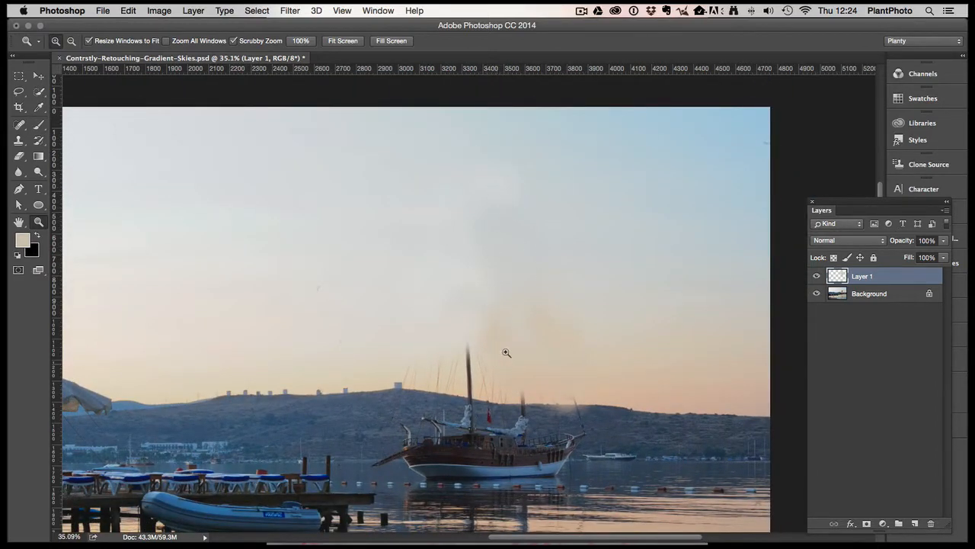
mouse_move(518, 361)
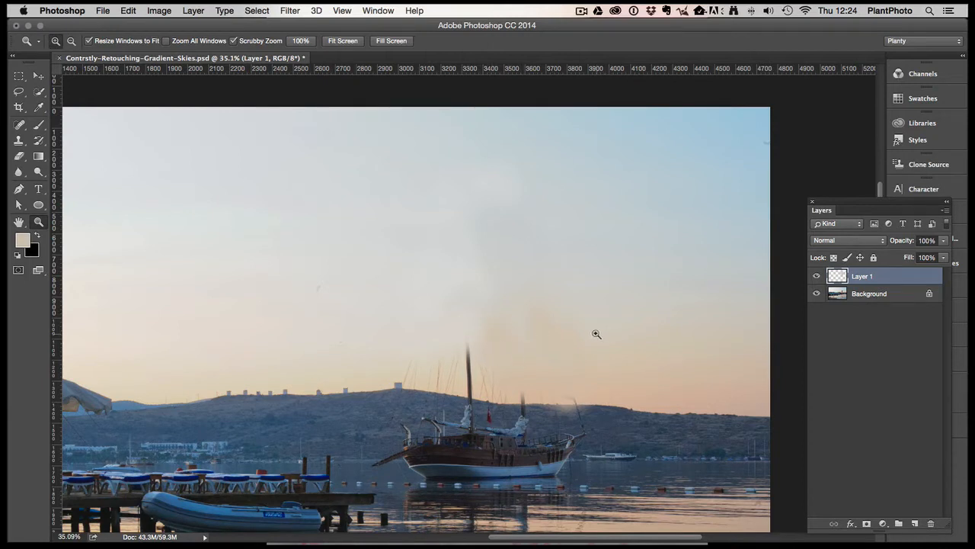
mouse_move(627, 336)
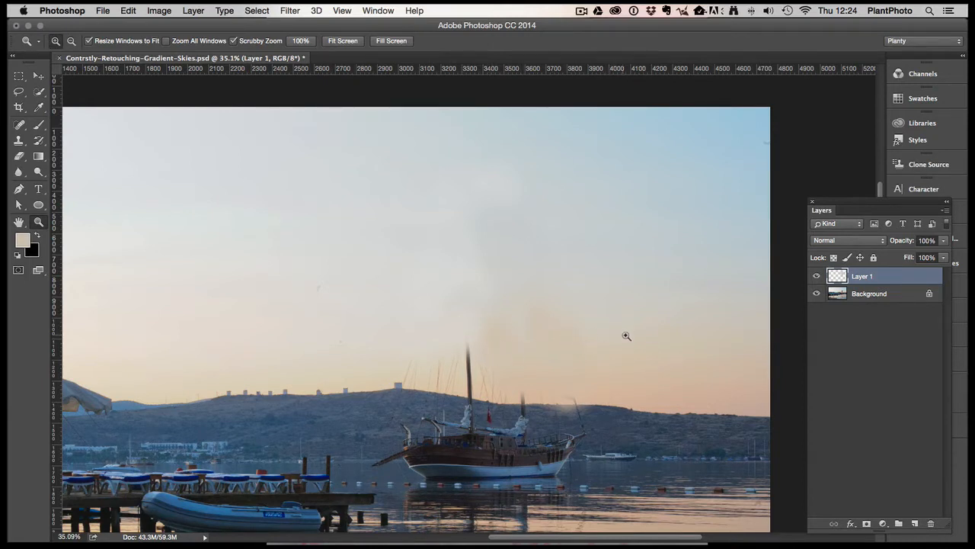
mouse_move(306, 326)
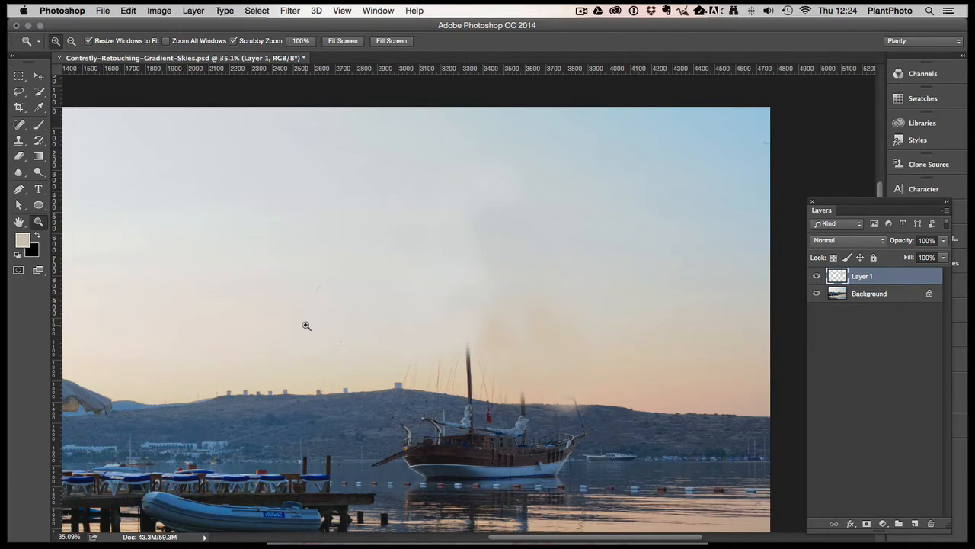
mouse_move(689, 338)
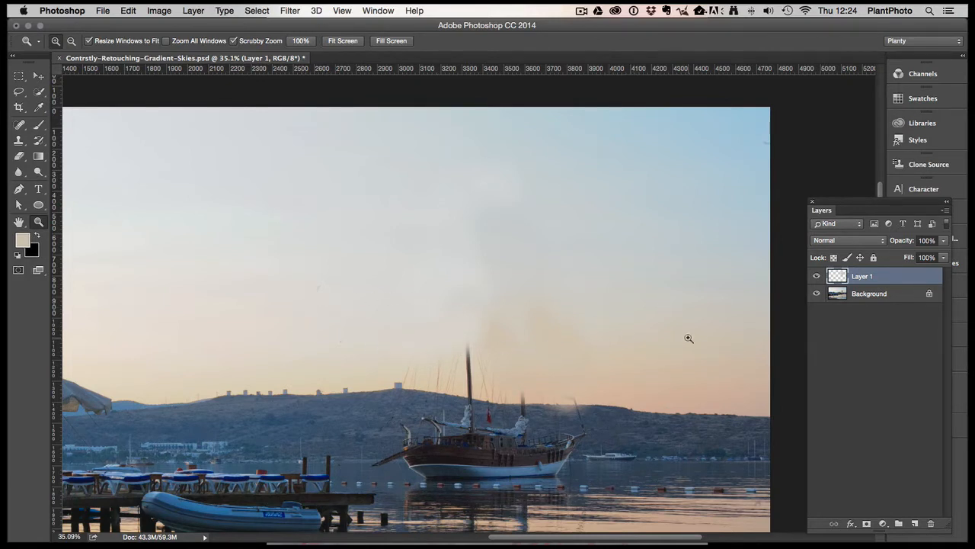
mouse_move(583, 359)
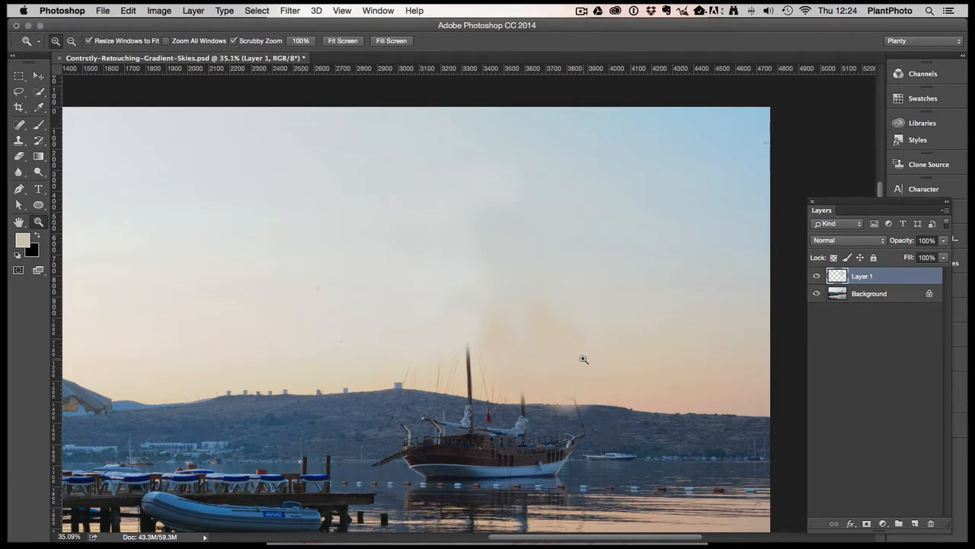
mouse_move(602, 302)
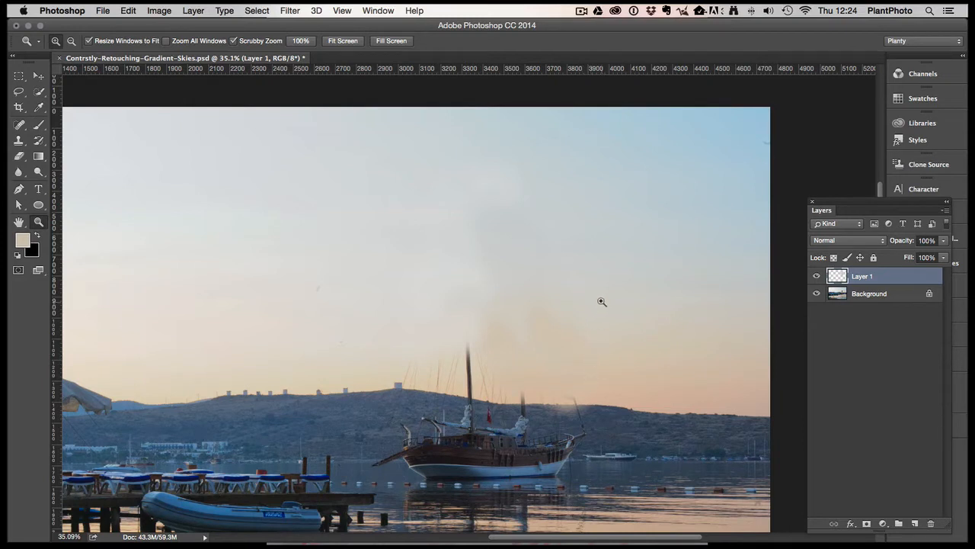
mouse_move(588, 348)
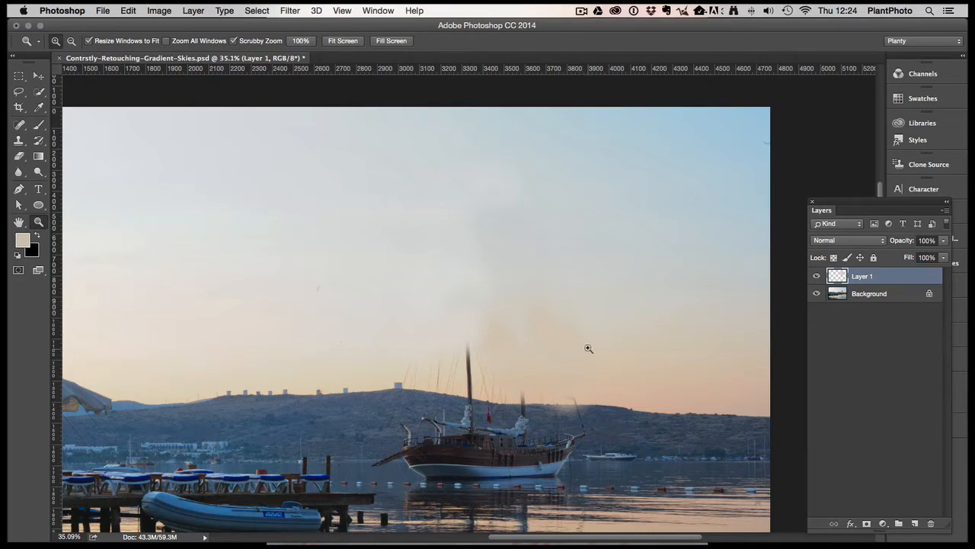
mouse_move(519, 372)
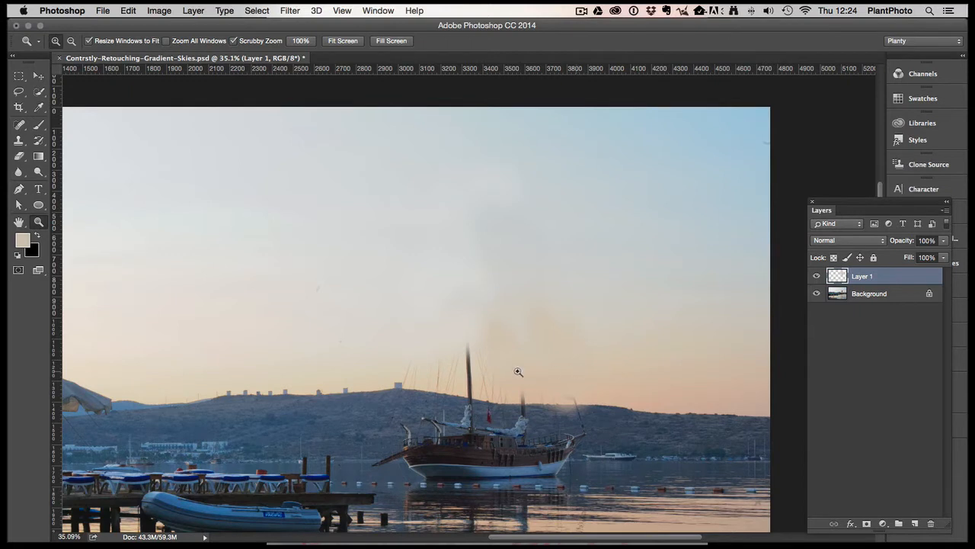
mouse_move(508, 361)
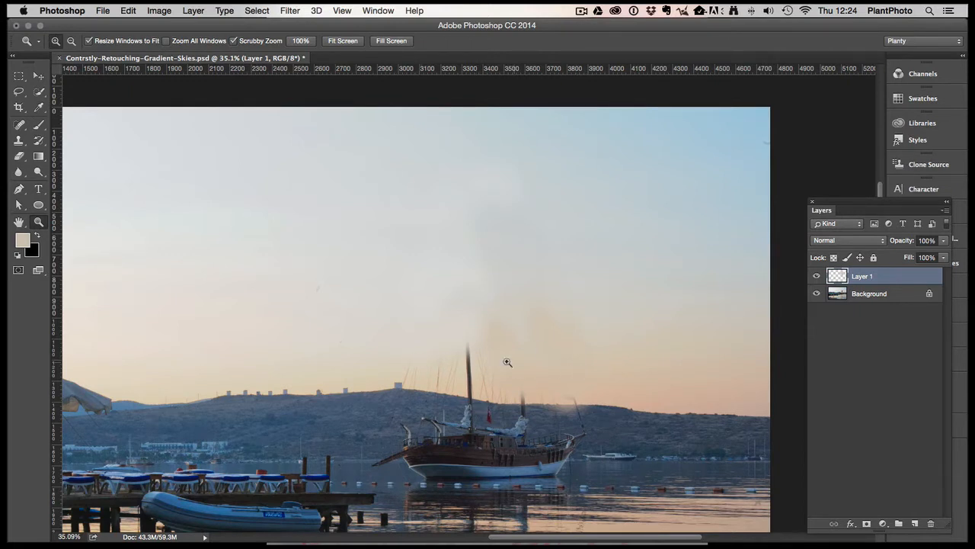
mouse_move(291, 394)
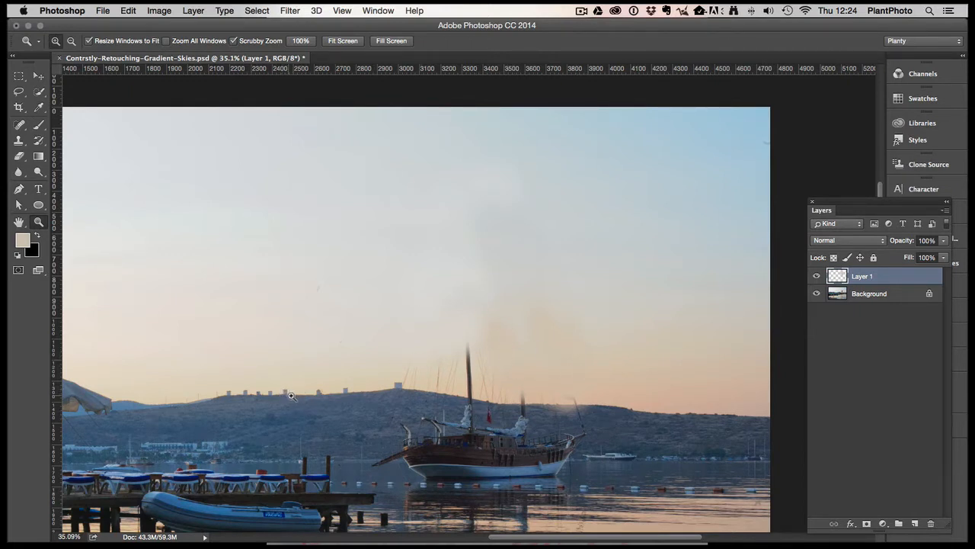
mouse_move(289, 368)
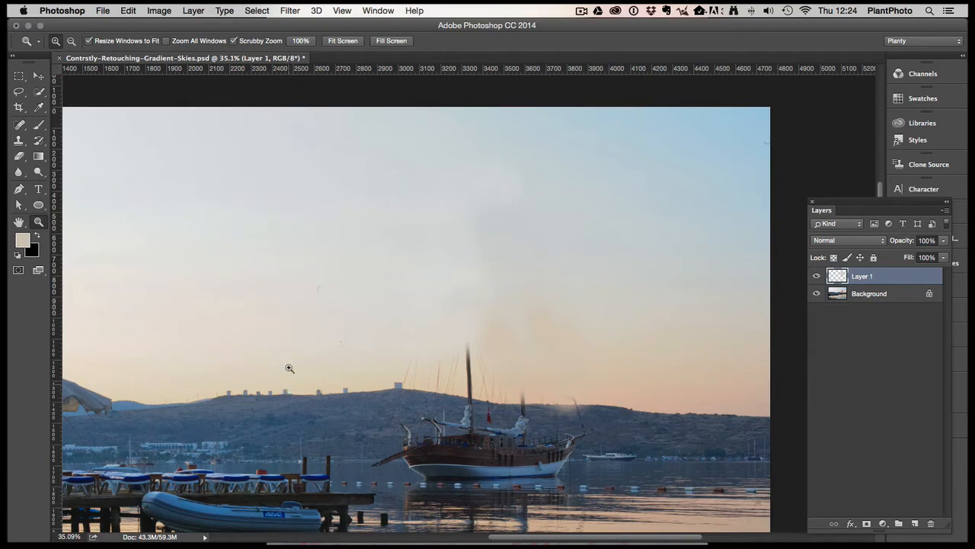
mouse_move(354, 359)
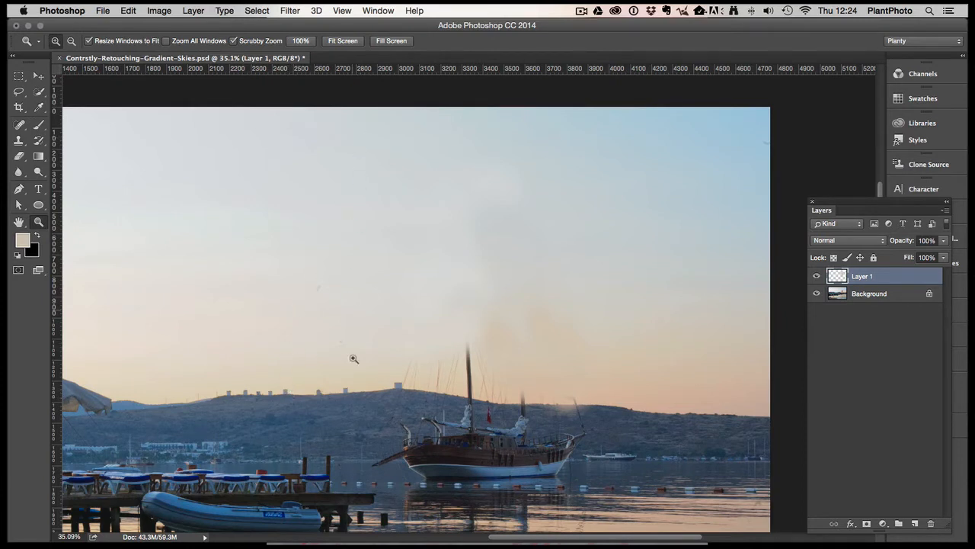
mouse_move(481, 311)
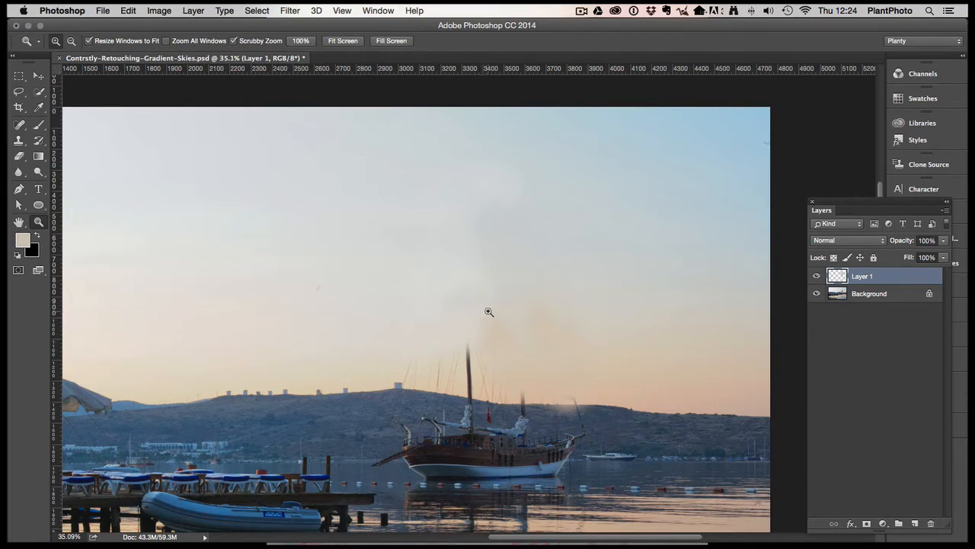
mouse_move(495, 306)
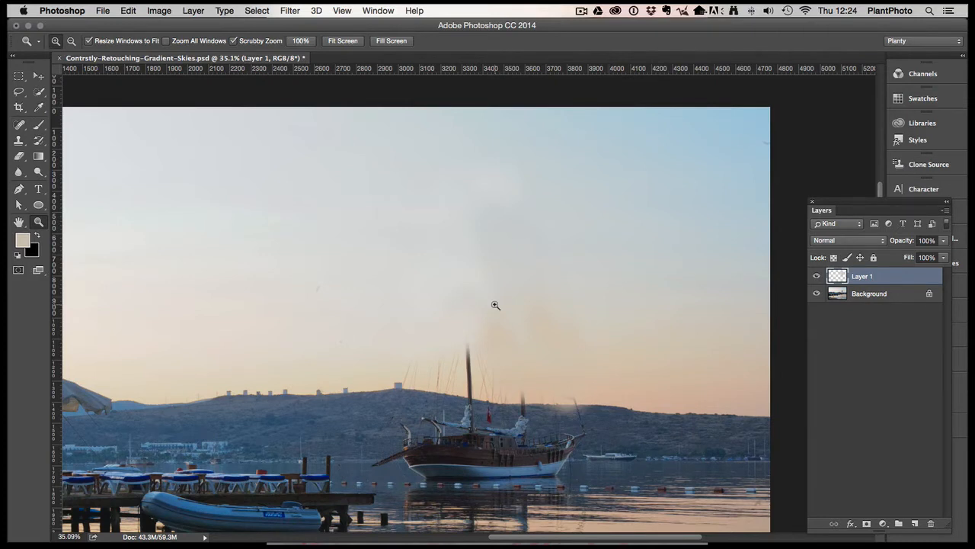
mouse_move(501, 312)
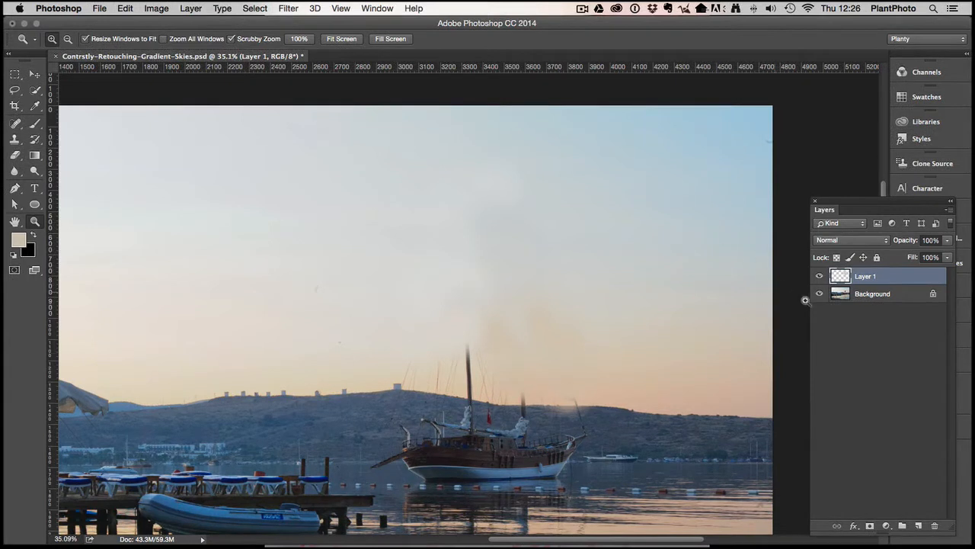
left_click(820, 276)
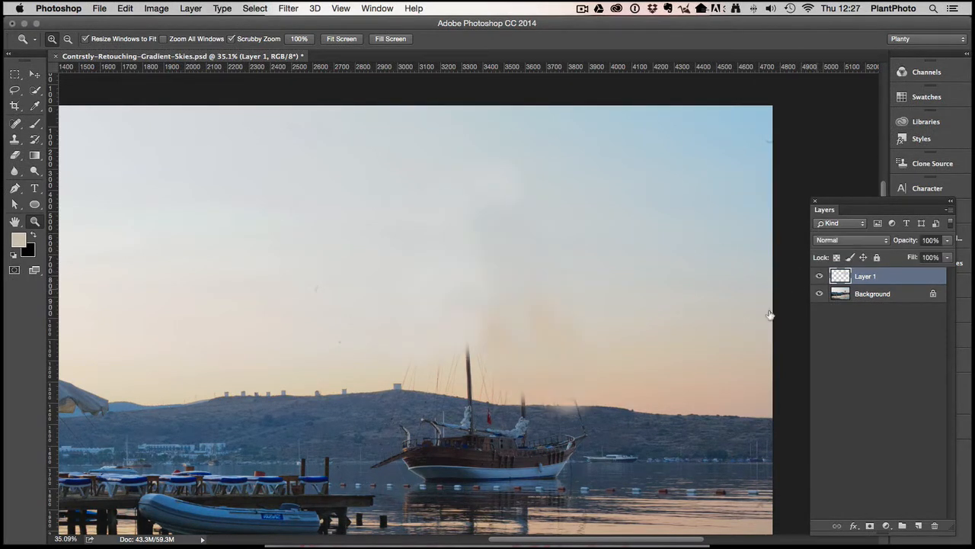
mouse_move(574, 324)
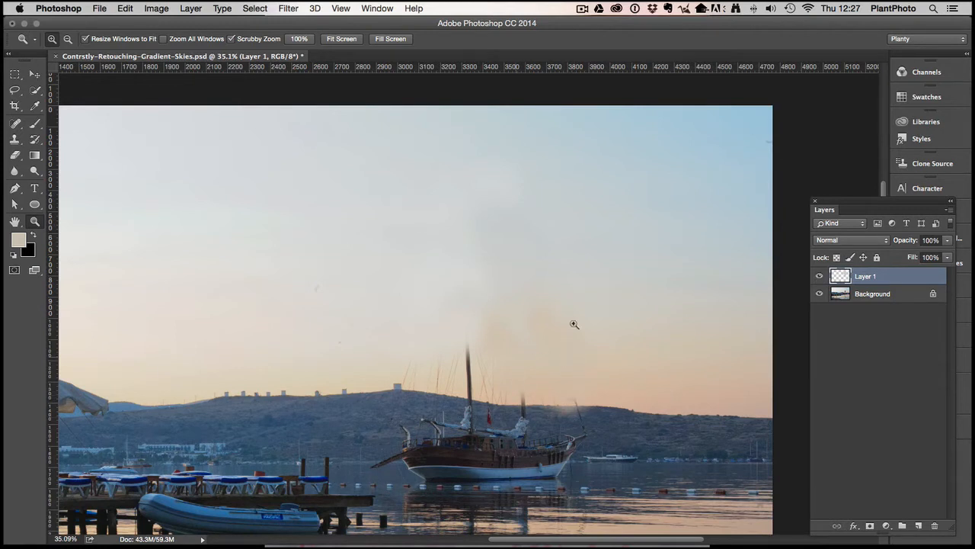
mouse_move(560, 335)
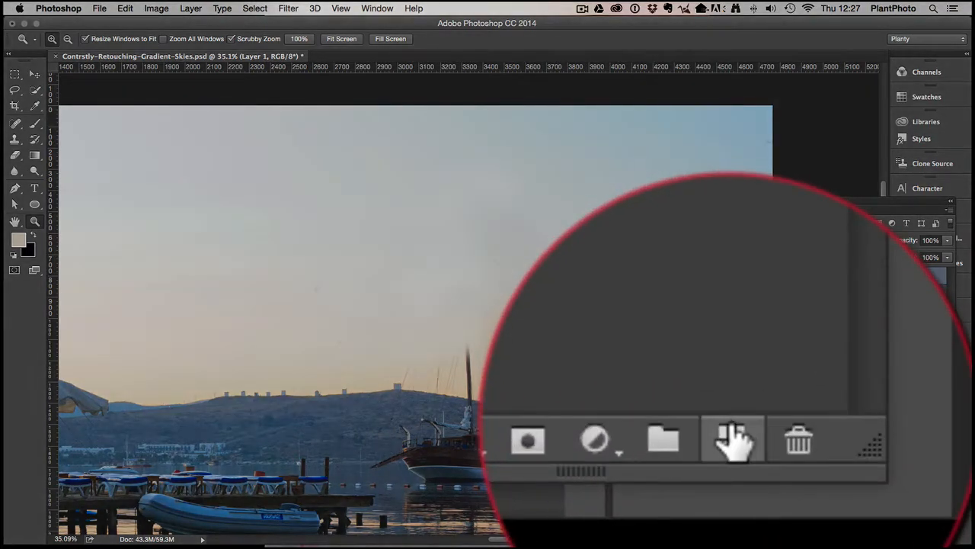
Step: Add an empty Layer 2 above Layer 1 for painting sky
left_click(732, 441)
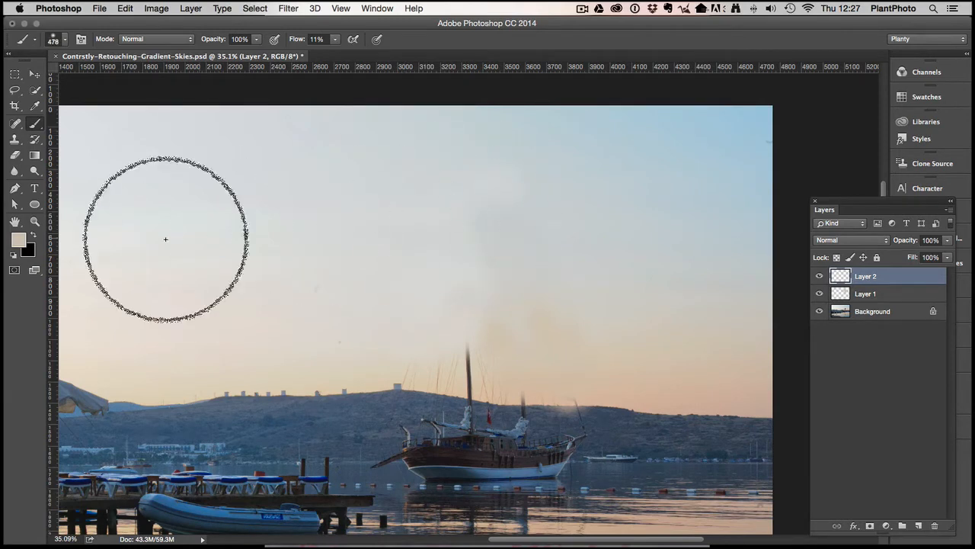
mouse_move(410, 305)
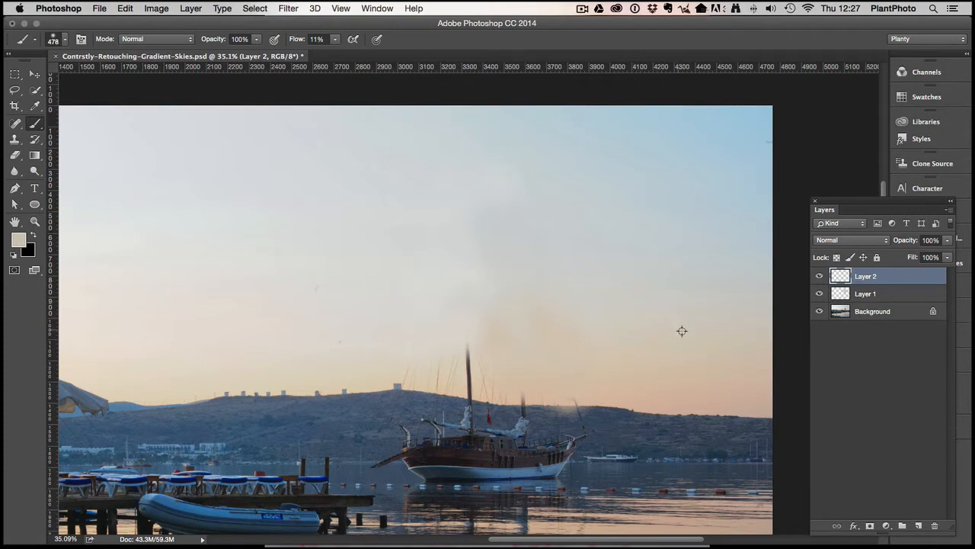
mouse_move(661, 384)
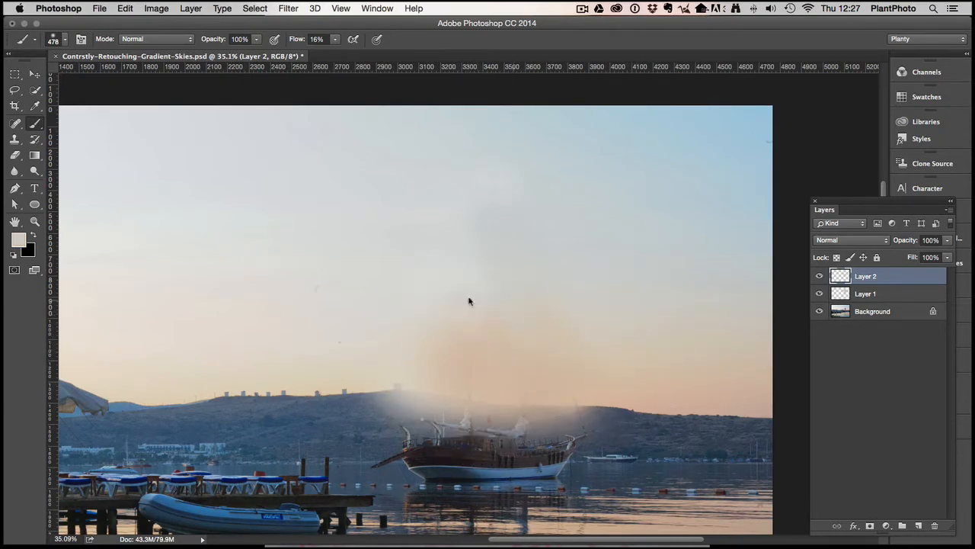
mouse_move(405, 286)
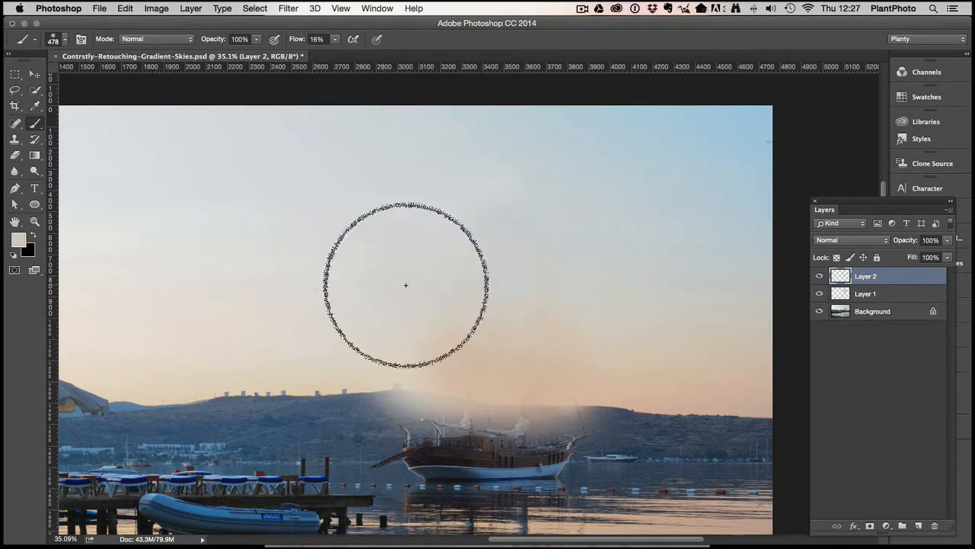
mouse_move(509, 233)
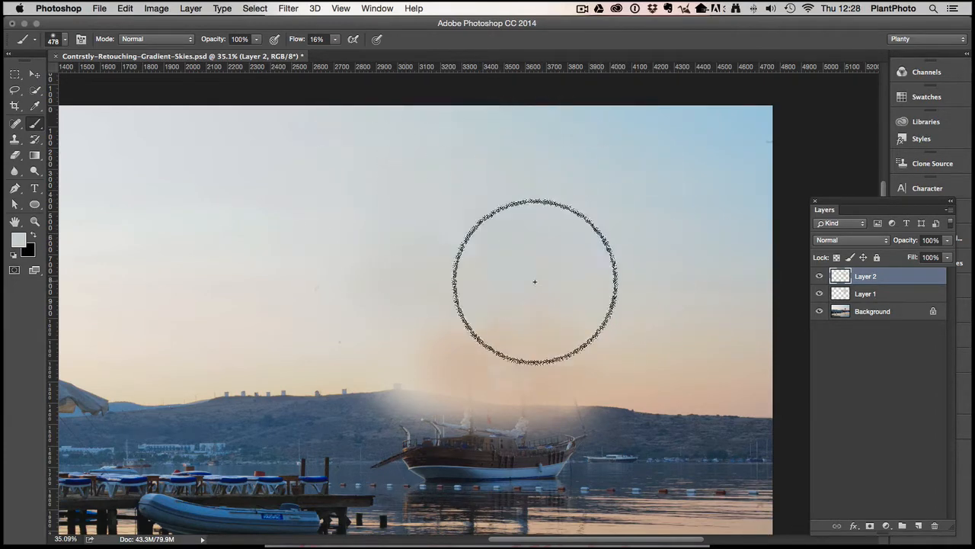
Step: Brush soft sampled sky colour over the masts, the rigging and the sky above the boat
left_click_drag(535, 282, 415, 137)
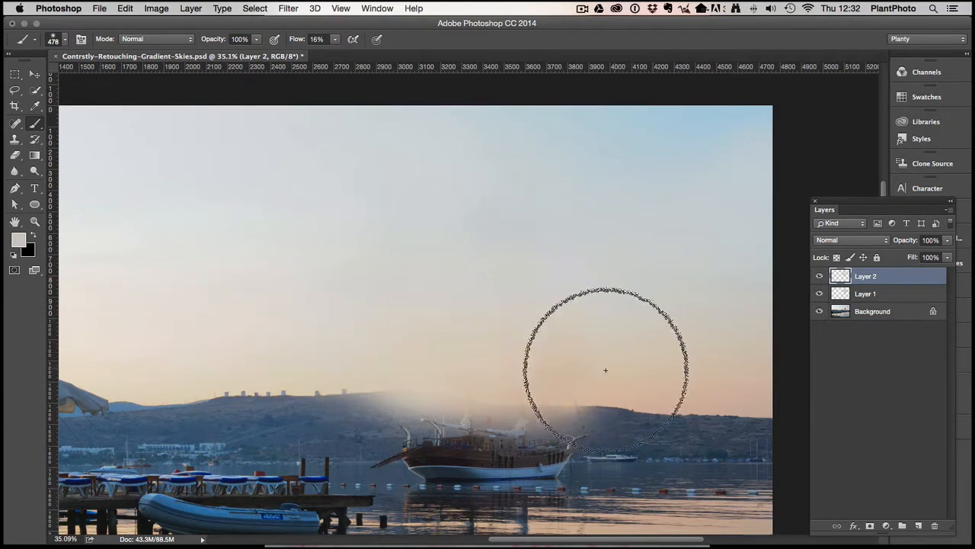
mouse_move(555, 362)
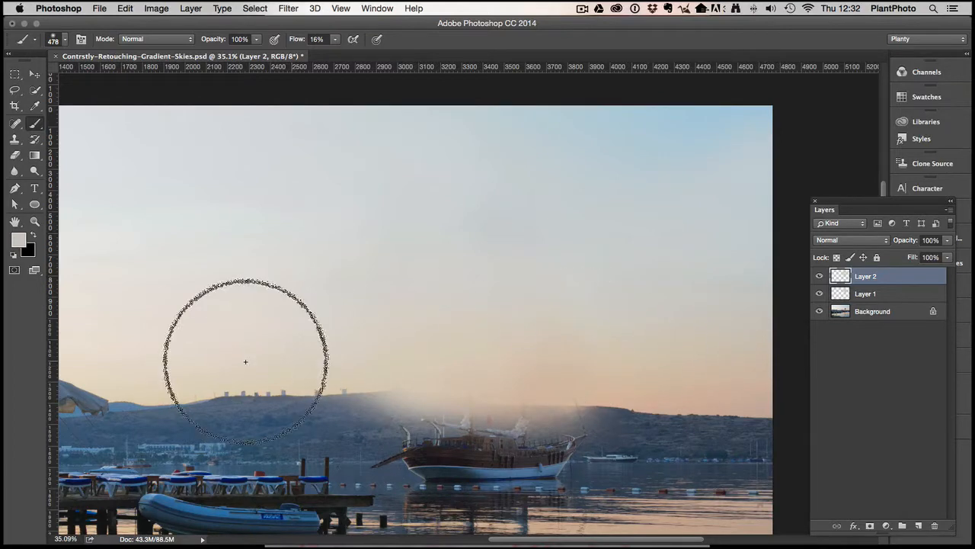
mouse_move(573, 156)
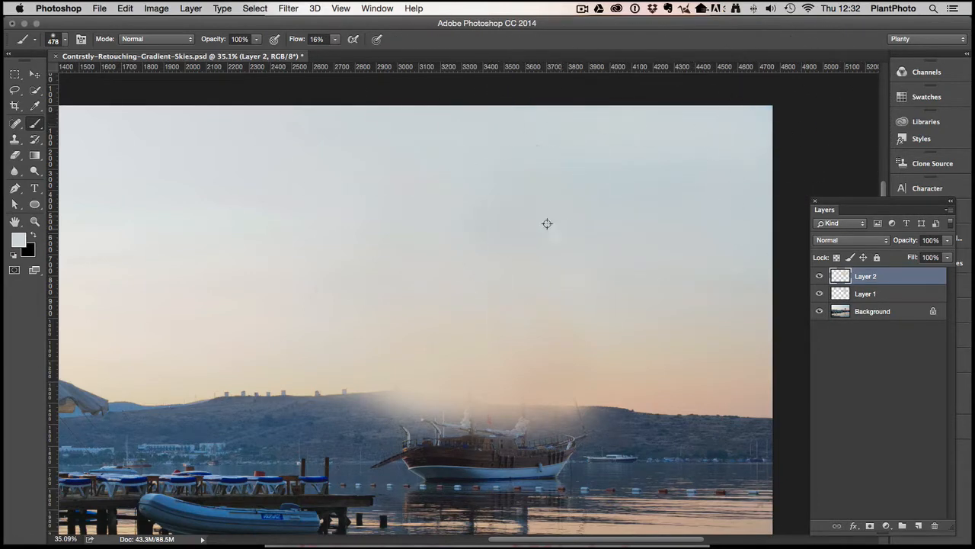
mouse_move(680, 370)
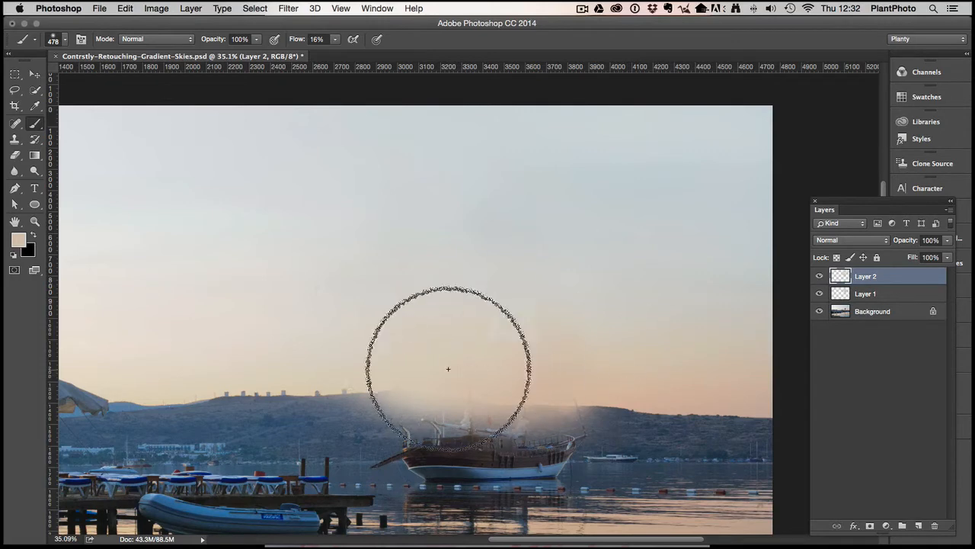
left_click_drag(448, 370, 543, 356)
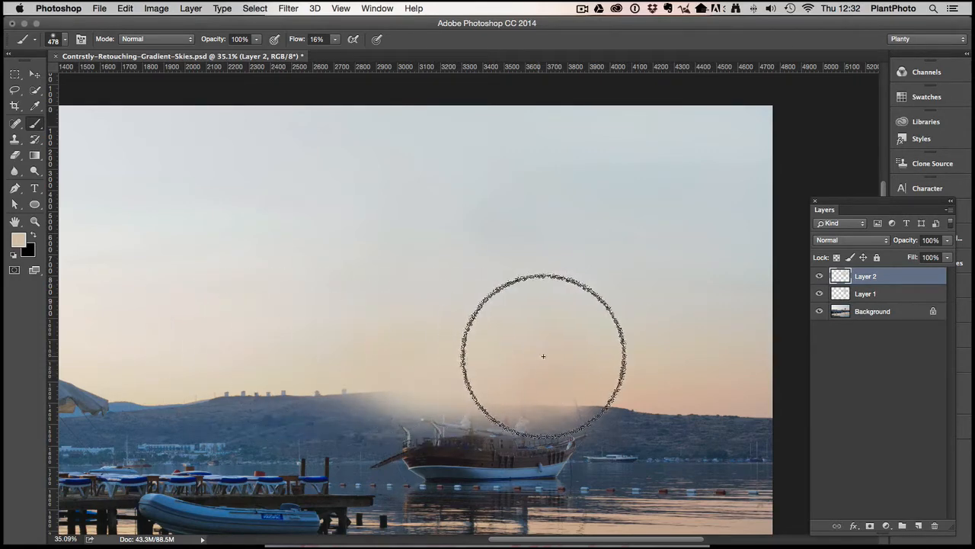
left_click_drag(544, 356, 705, 311)
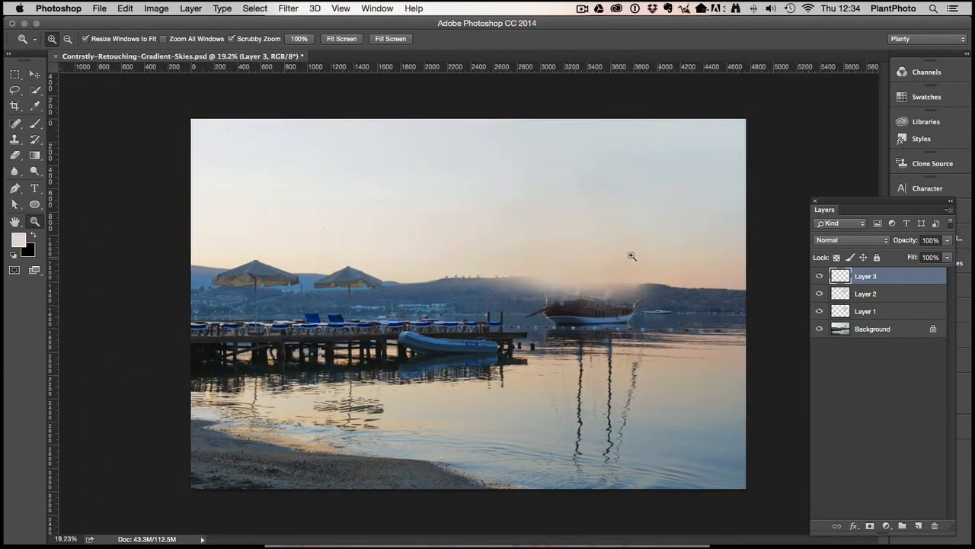
Step: Paint sampled sky colour over the hillside beside the boat on Layer 3
left_click(15, 124)
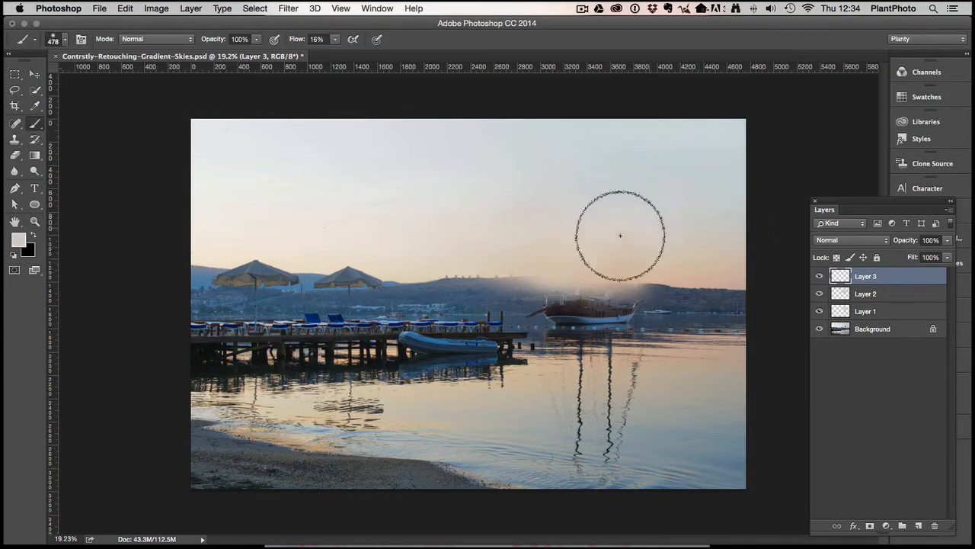
mouse_move(445, 235)
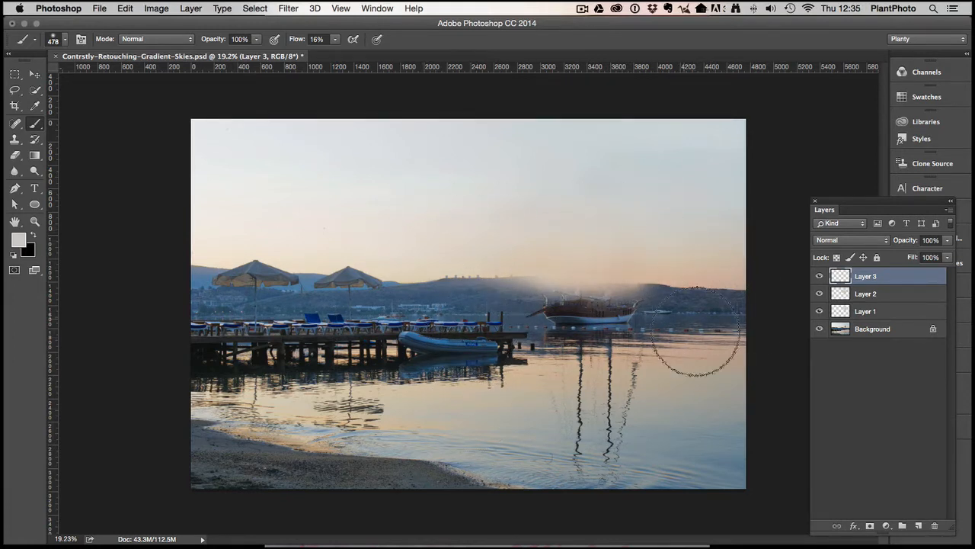
left_click_drag(694, 328, 572, 229)
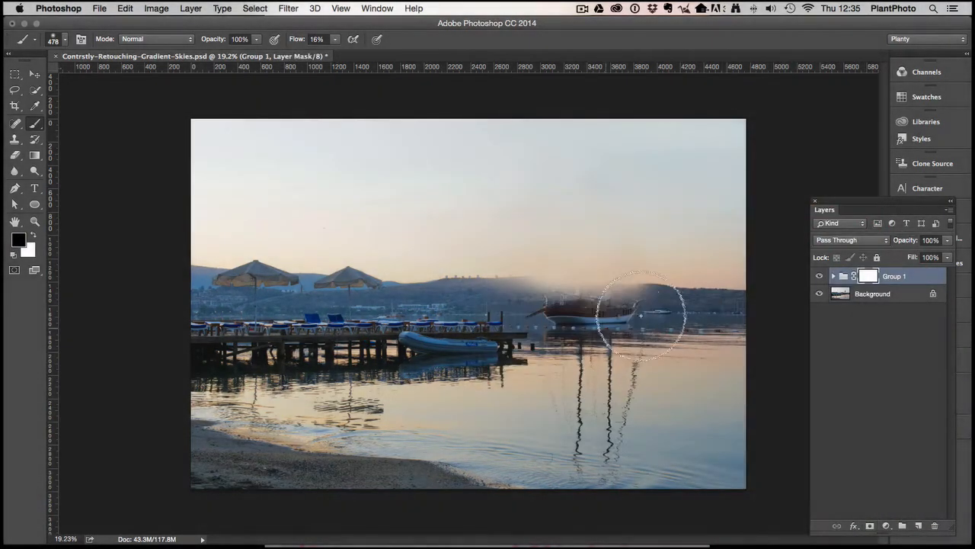
Step: Zoom in around the boat and choose a tool from the toolbar
left_click(34, 222)
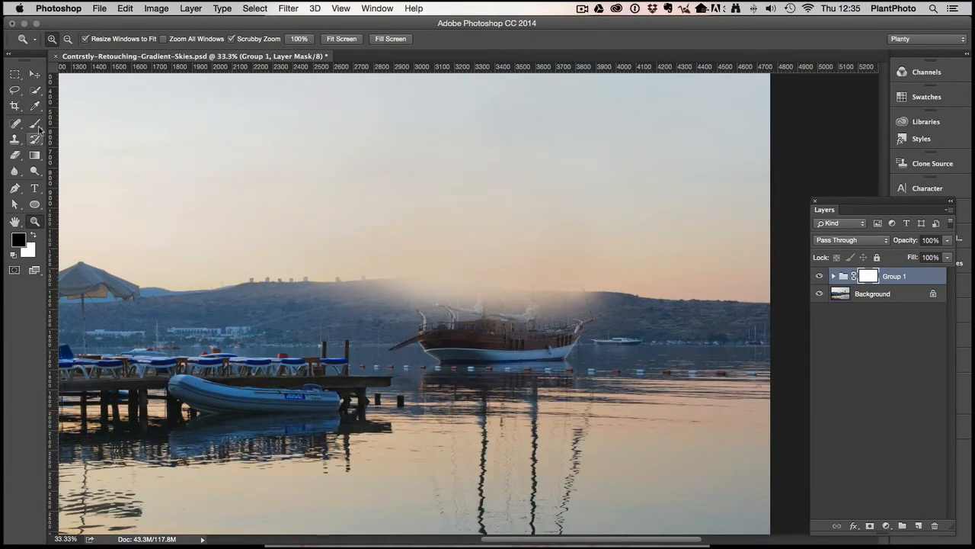
left_click(15, 123)
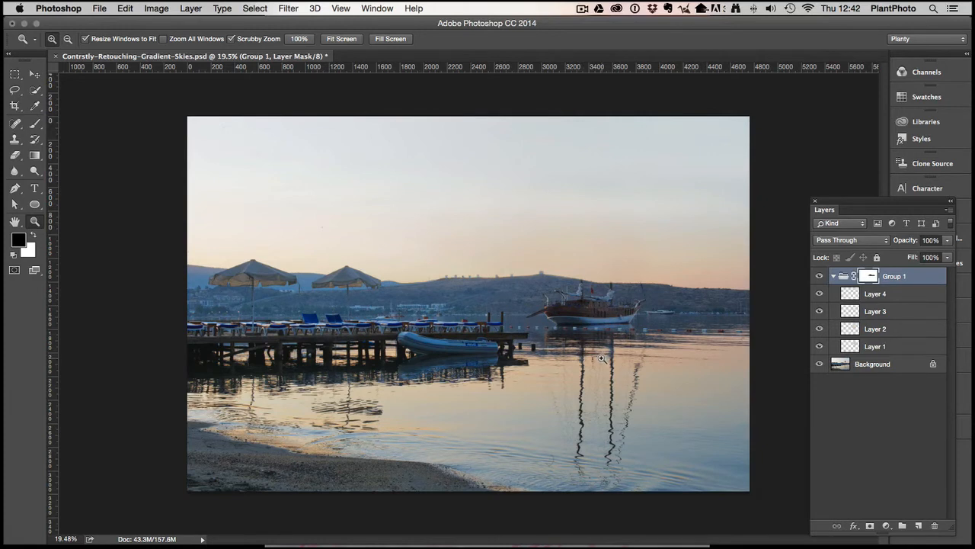
mouse_move(652, 295)
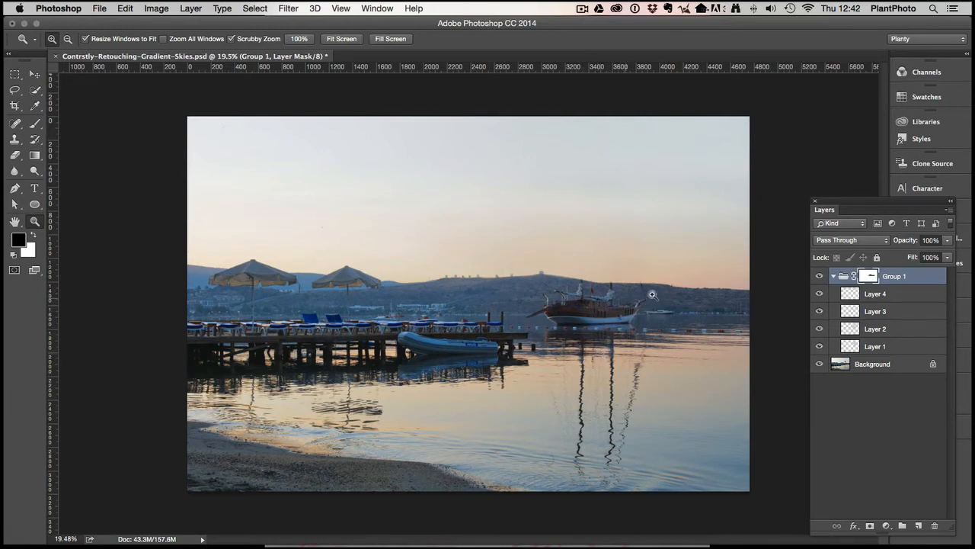
mouse_move(684, 244)
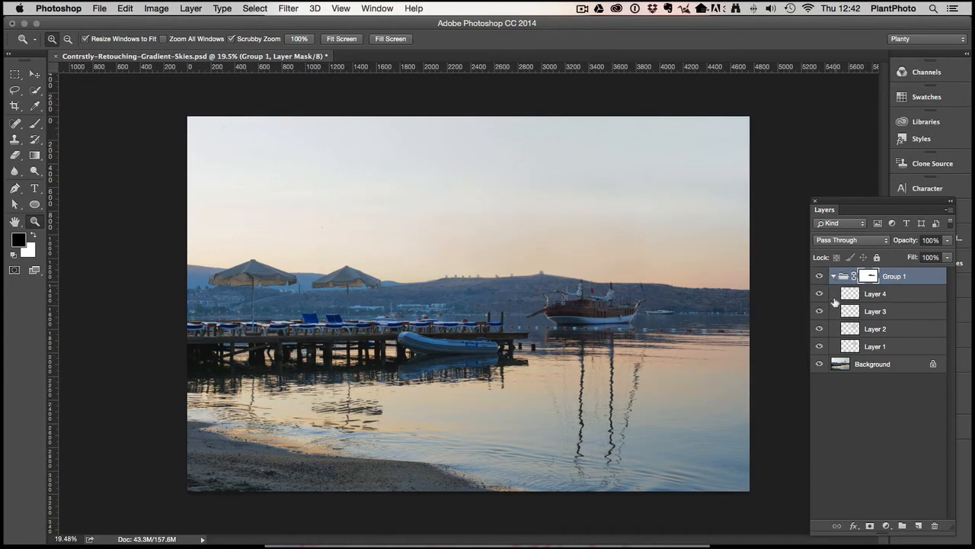
mouse_move(791, 302)
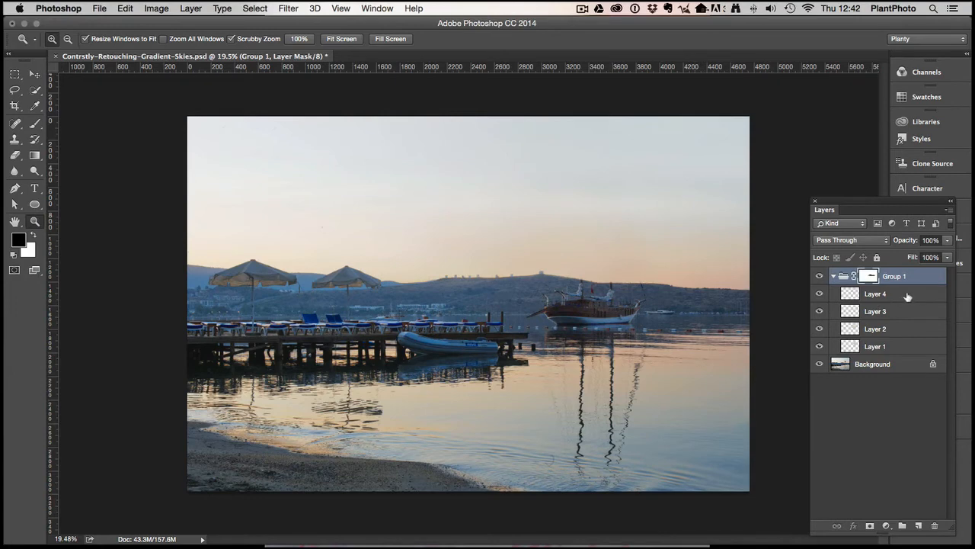
Step: Select Layer 4 inside Group 1 as the working layer
left_click(874, 293)
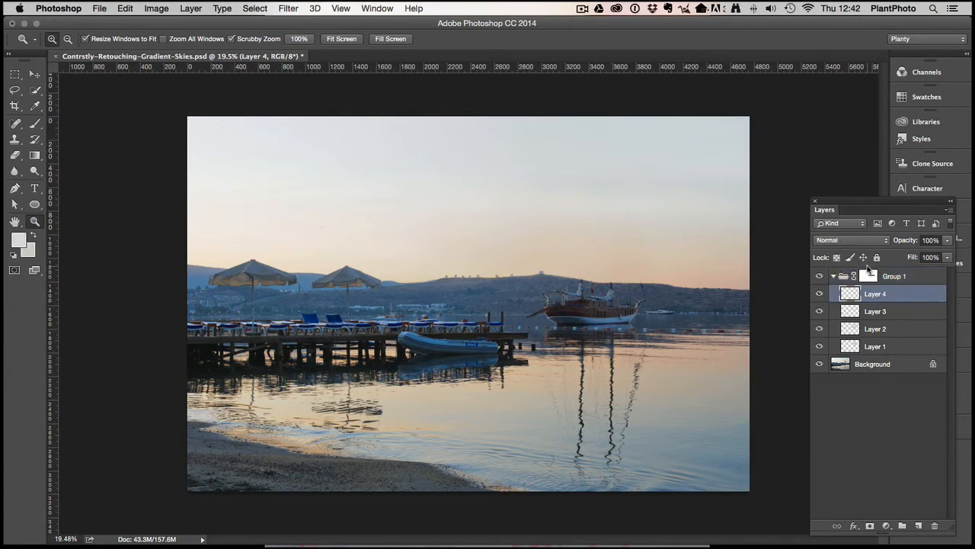
mouse_move(787, 275)
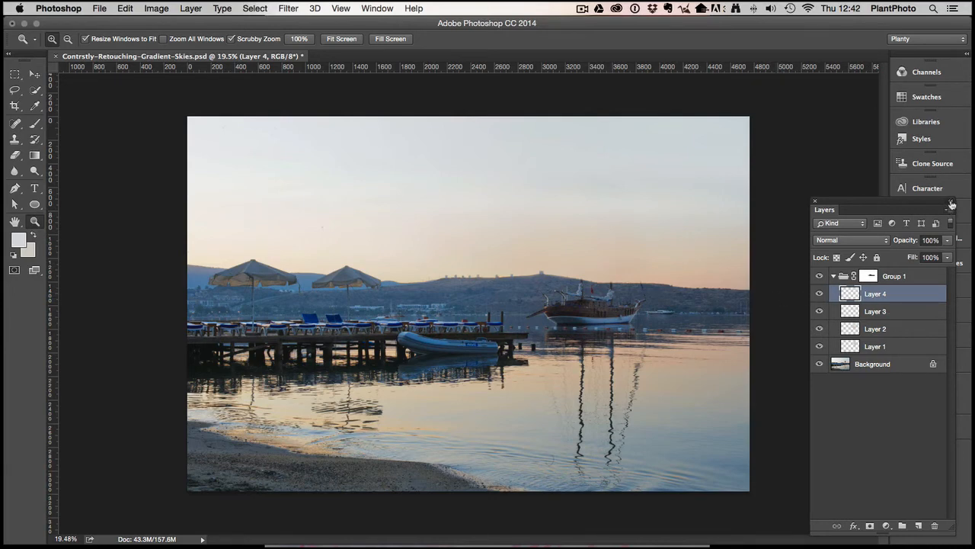
Step: Create a new Soft Light layer named Noise filled with 50% gray
left_click(951, 204)
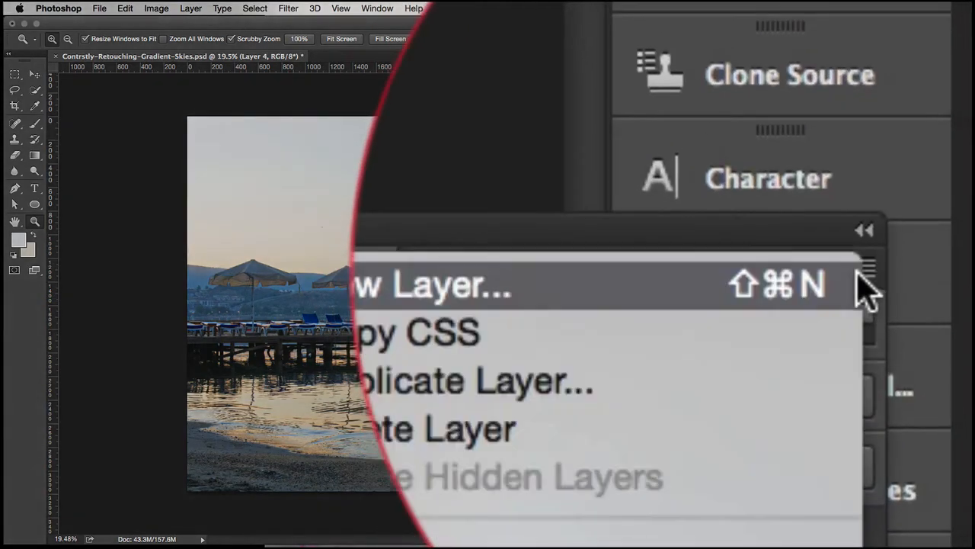
left_click(427, 284)
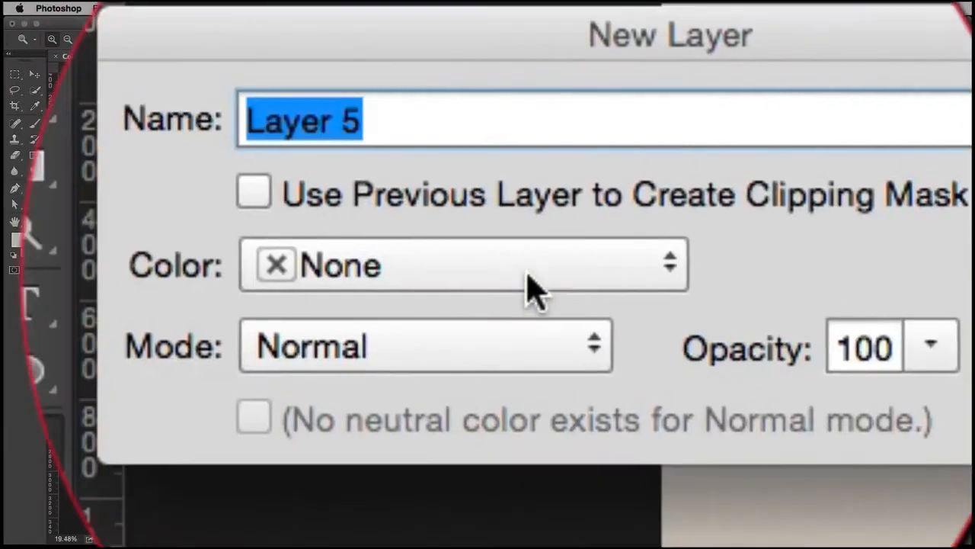
left_click(425, 346)
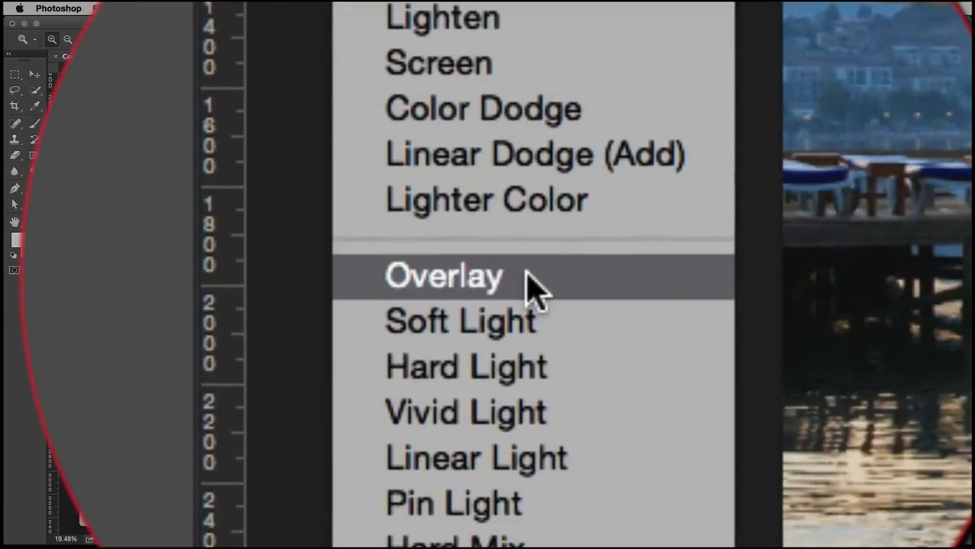
left_click(444, 275)
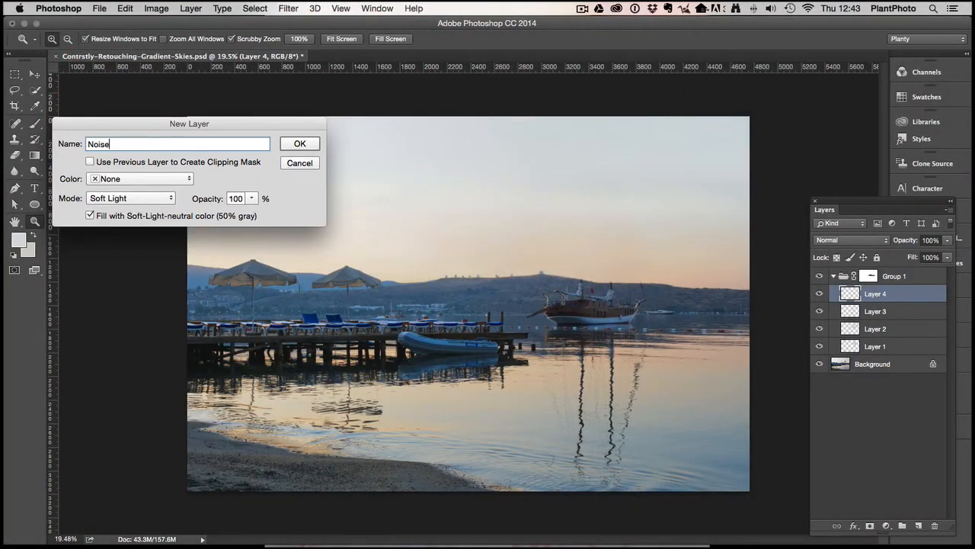
left_click(300, 143)
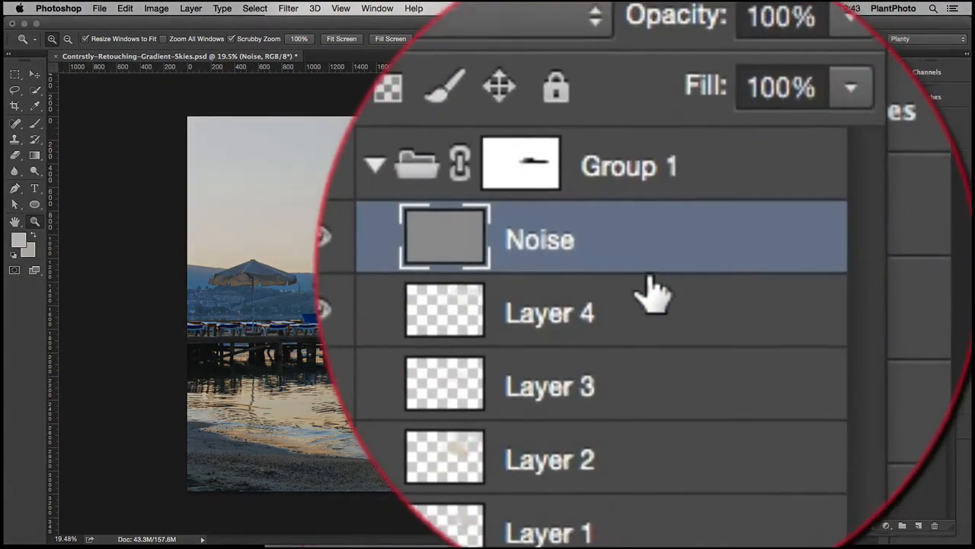
Step: Convert the Noise layer to a smart object
right_click(539, 239)
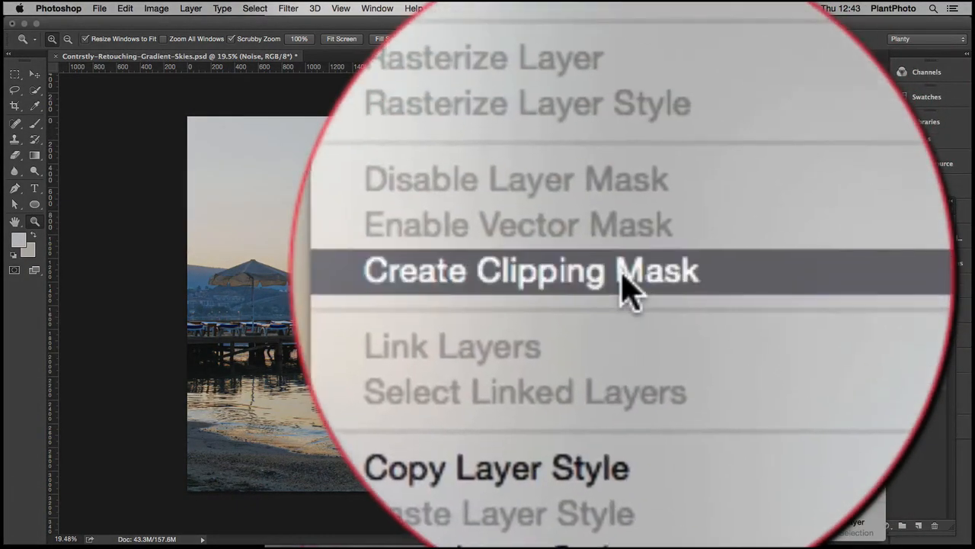
left_click(531, 271)
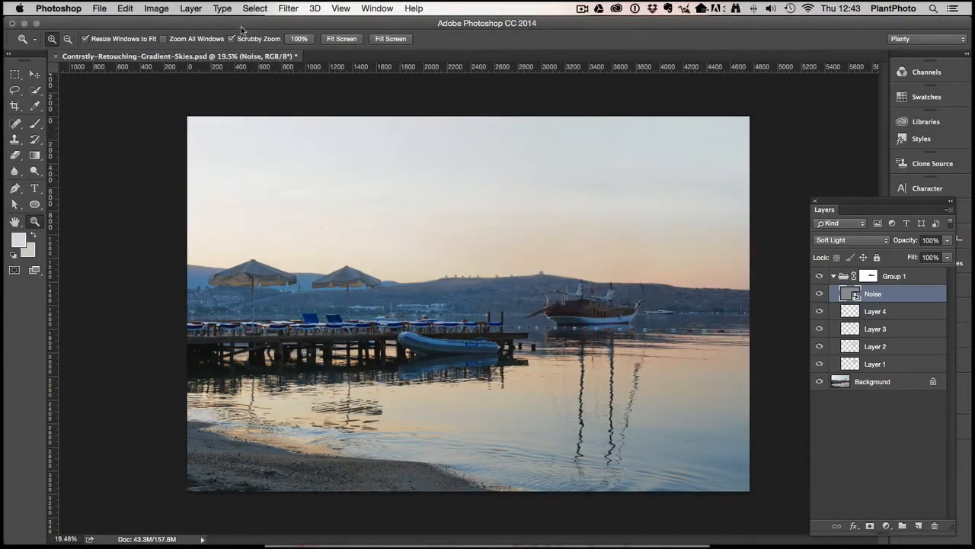
left_click(288, 8)
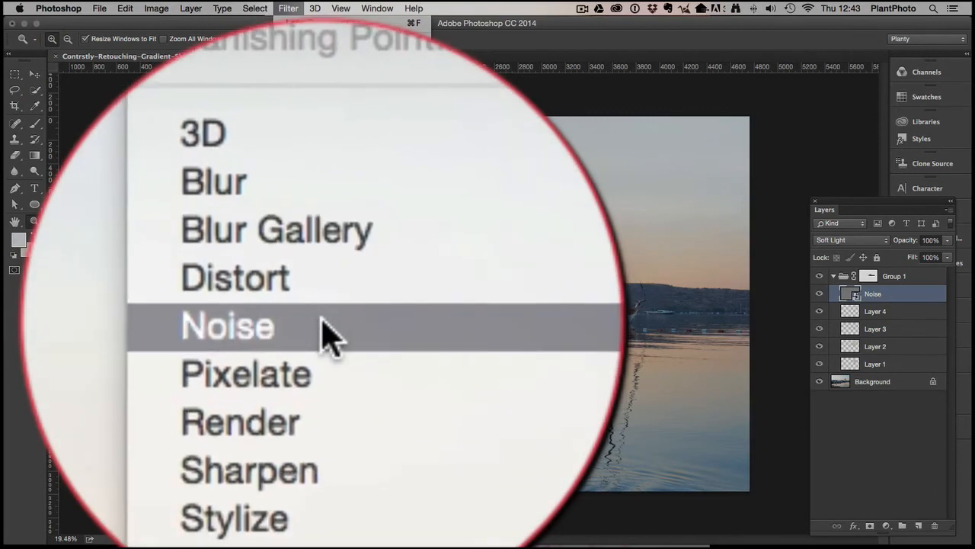
Step: Apply monochromatic Gaussian Add Noise at about 0.49% to the Noise layer
left_click(227, 325)
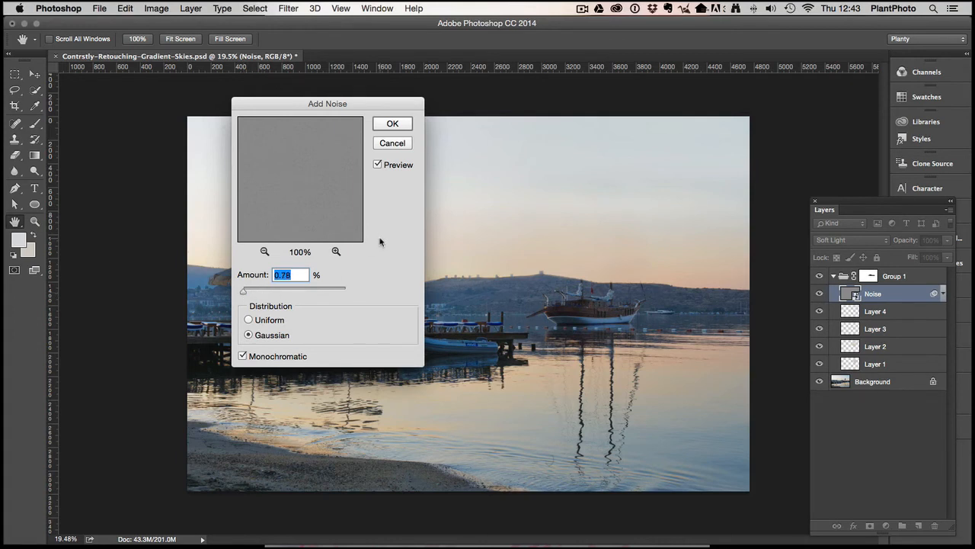
type("0.48")
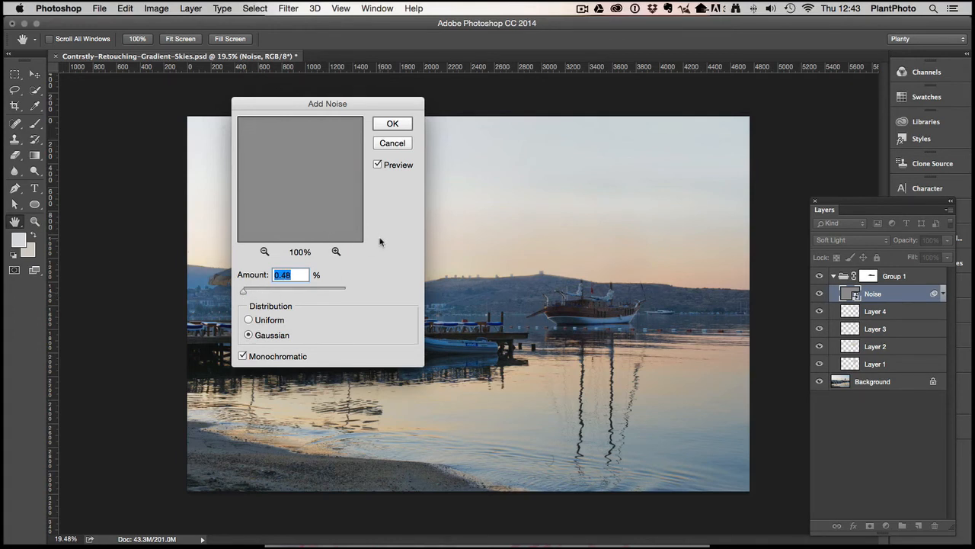
type("0.41")
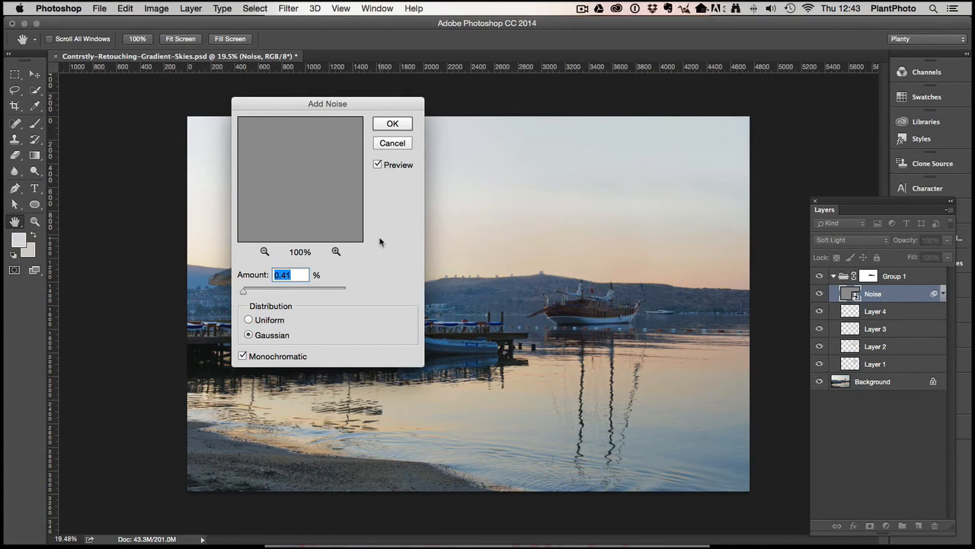
type("0.49")
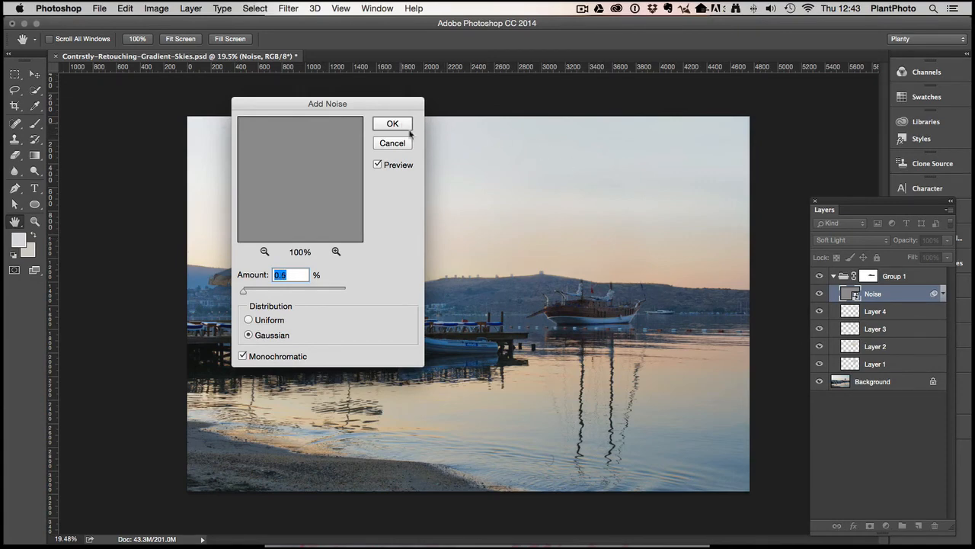
left_click(392, 124)
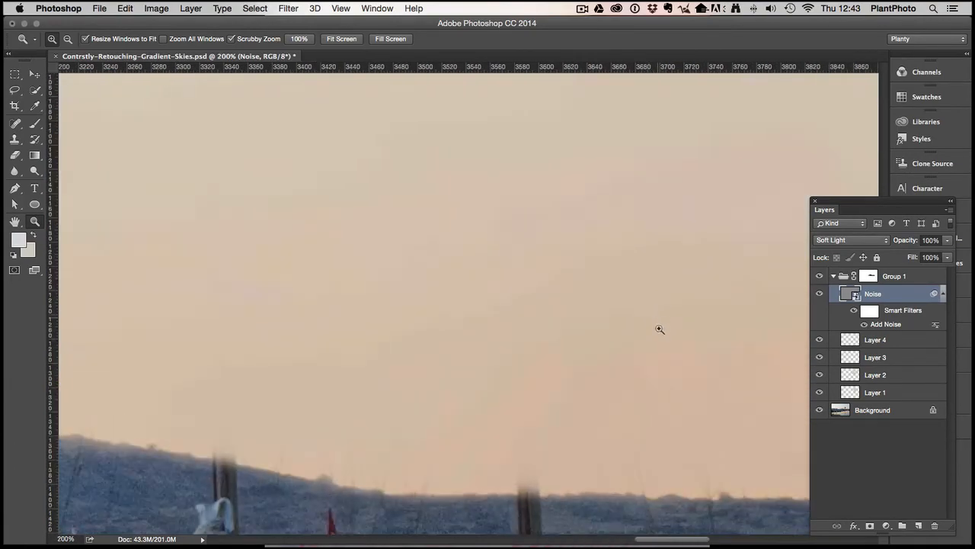
Step: Toggle the Noise layer to compare the grain, then fit the photo on screen
left_click(820, 294)
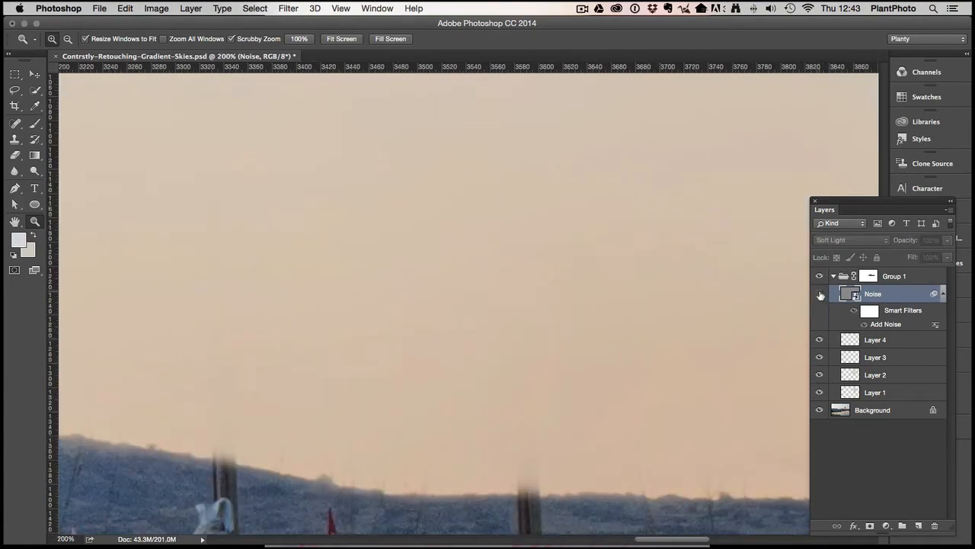
right_click(517, 278)
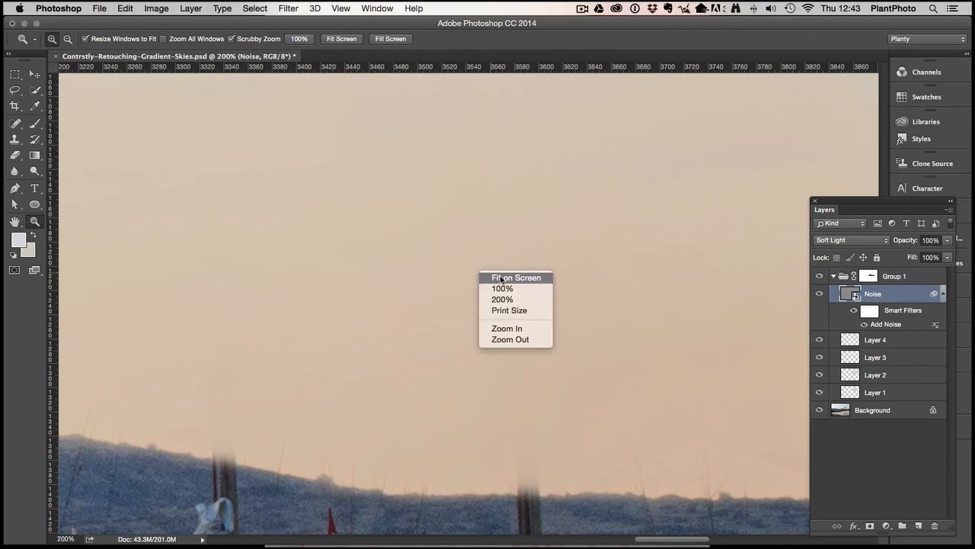
left_click(517, 276)
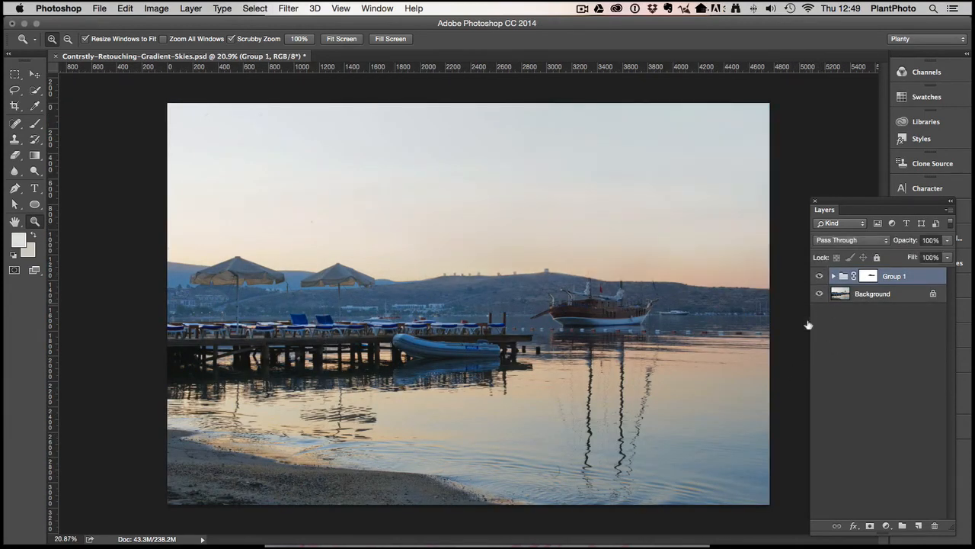
mouse_move(818, 419)
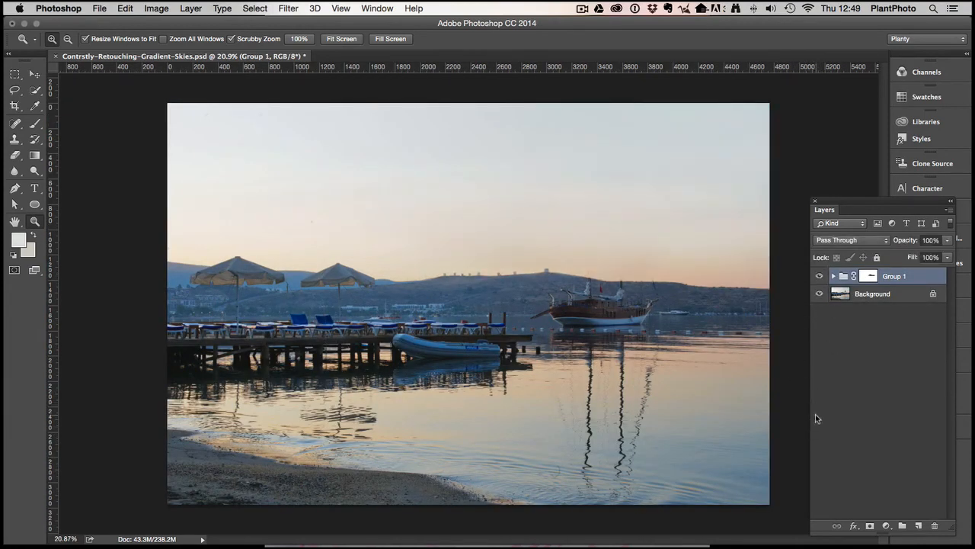